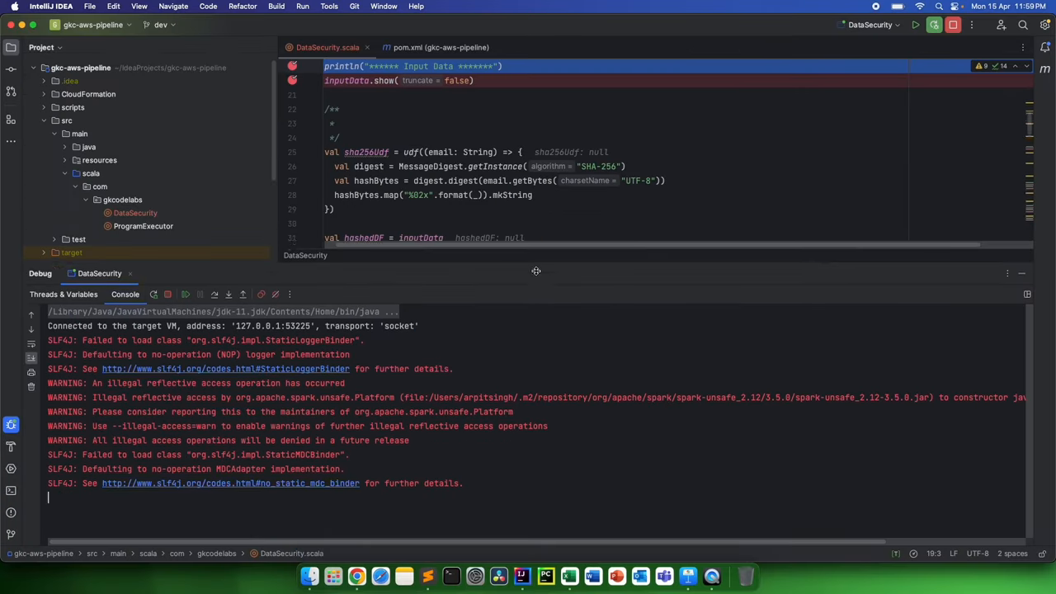
# - Scroll through DataSecurity.scala before the debug run prints the Input Data table
pyautogui.scroll(-3)
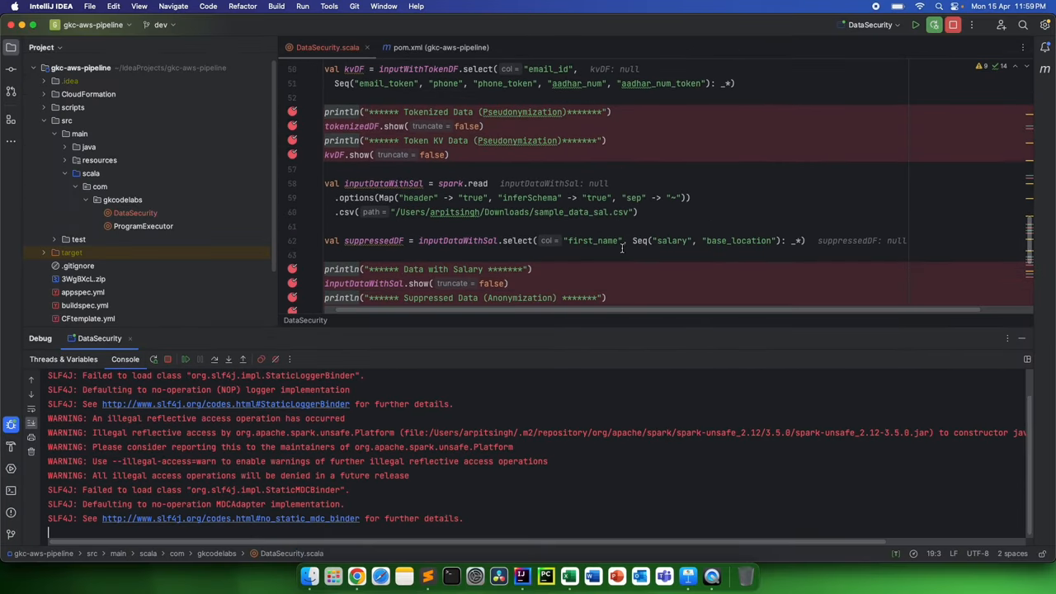
pyautogui.scroll(3)
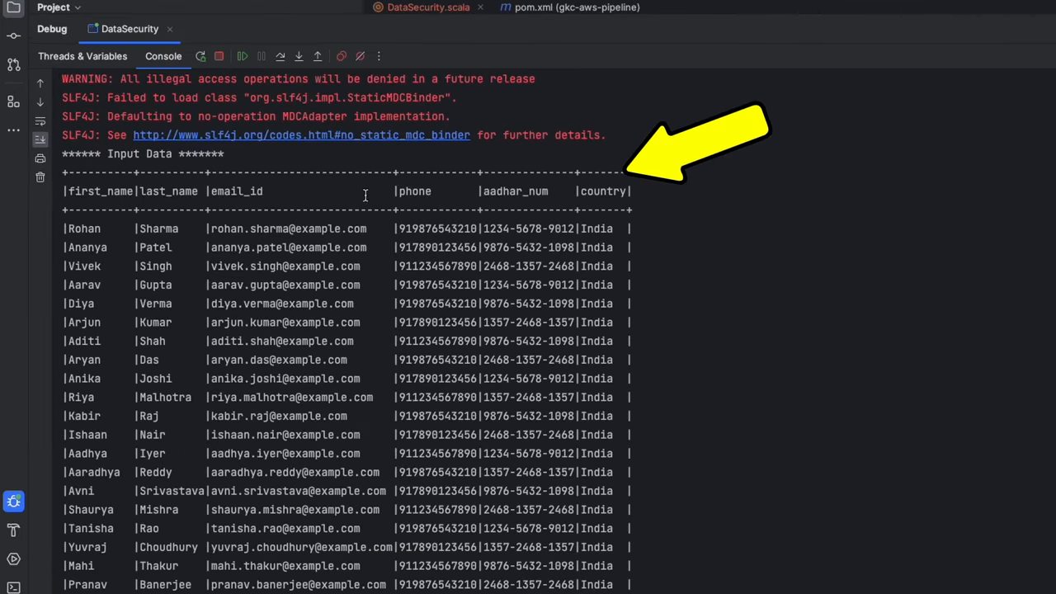
pyautogui.moveTo(596, 191)
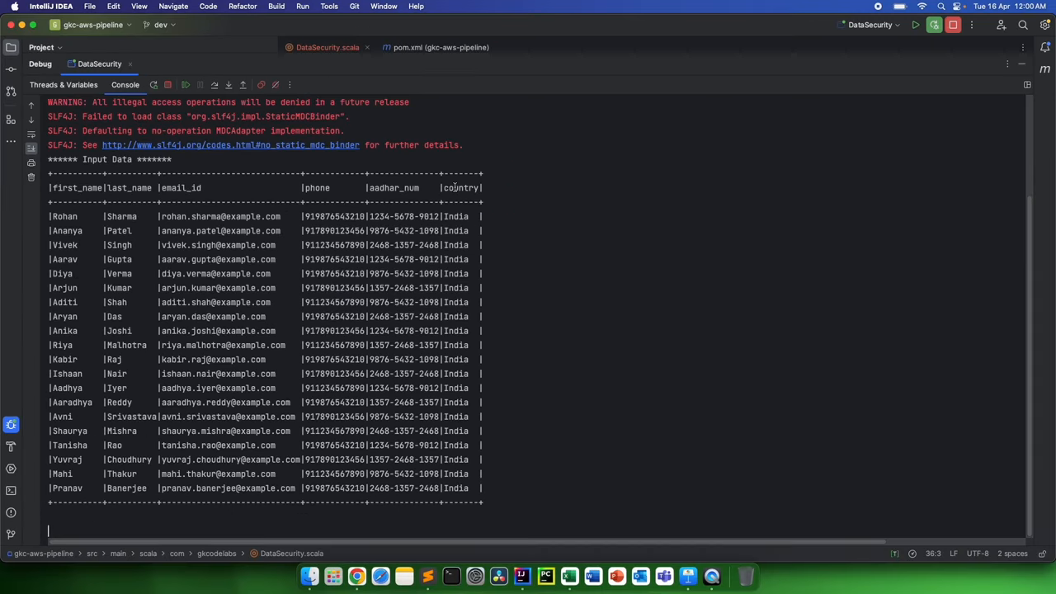
pyautogui.moveTo(409, 189)
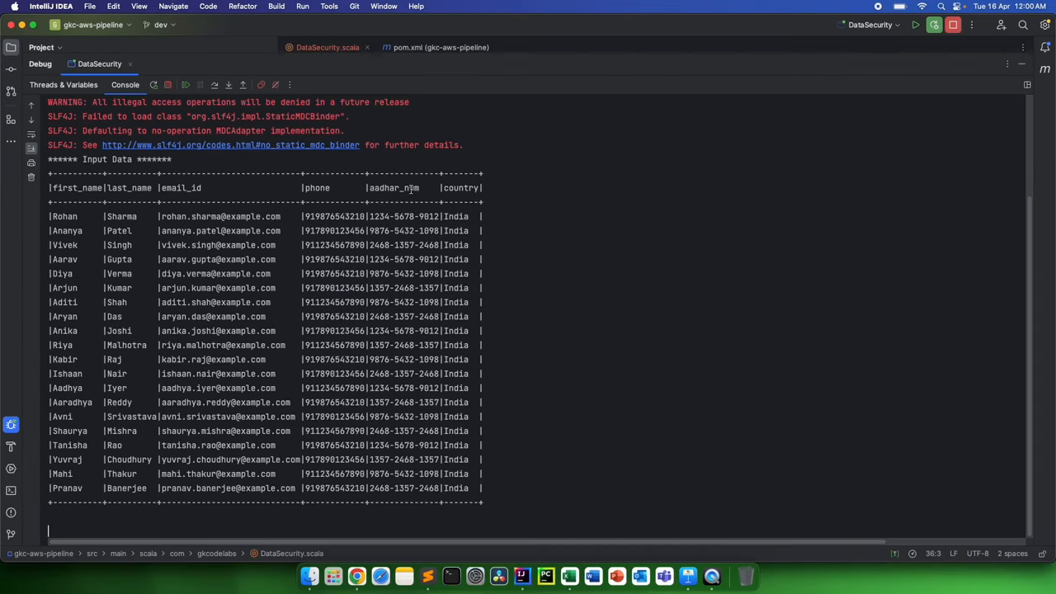
# - Select email values in the Input Data table while the run proceeds to hashing
pyautogui.doubleClick(392, 188)
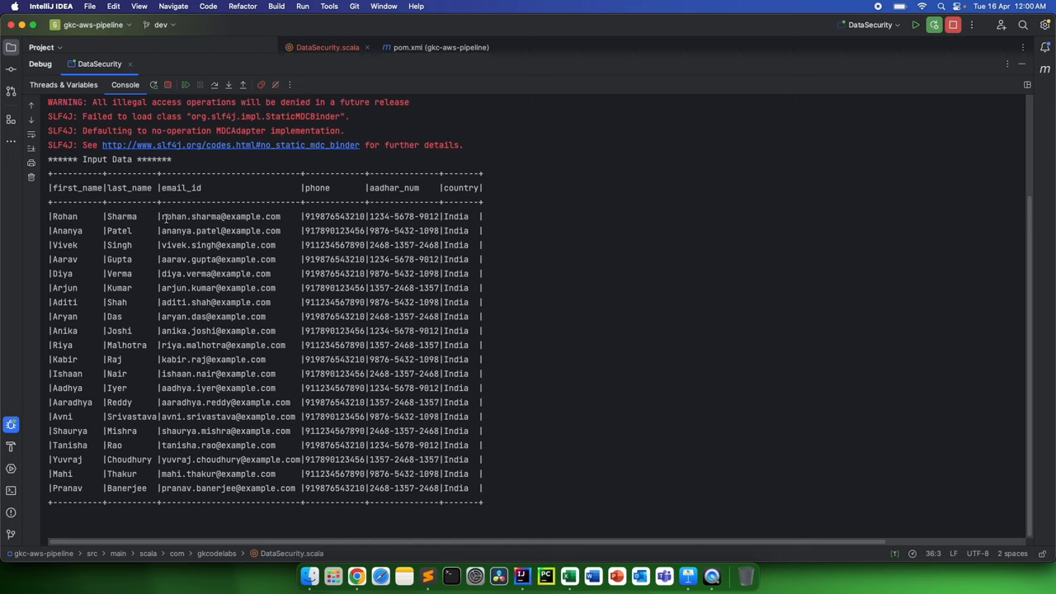
pyautogui.doubleClick(218, 216)
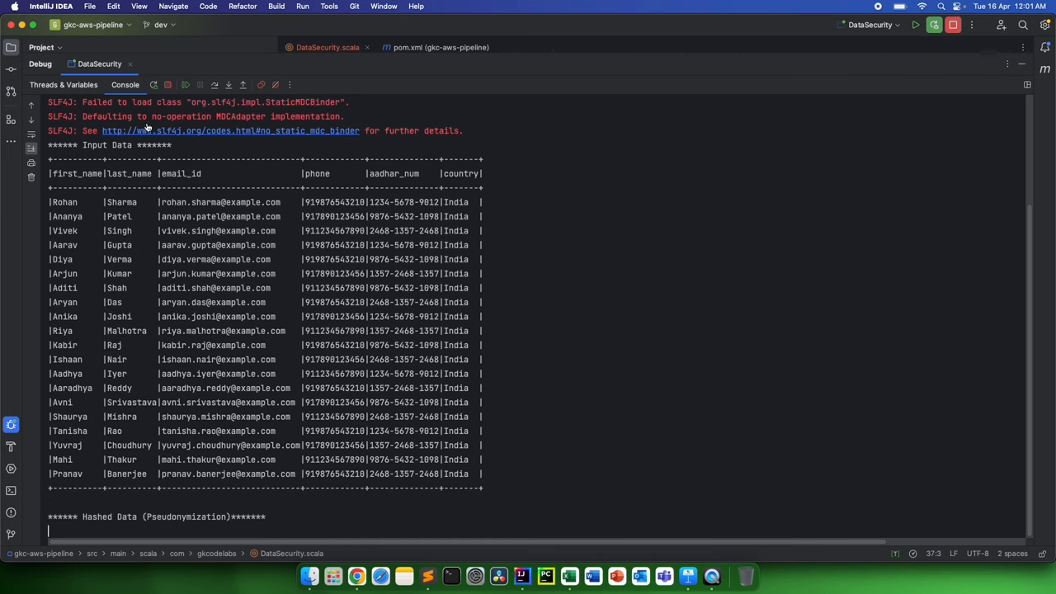
# - Inspect the first row's hashed phone value in the Hashed Data table, then deselect it
pyautogui.scroll(-3)
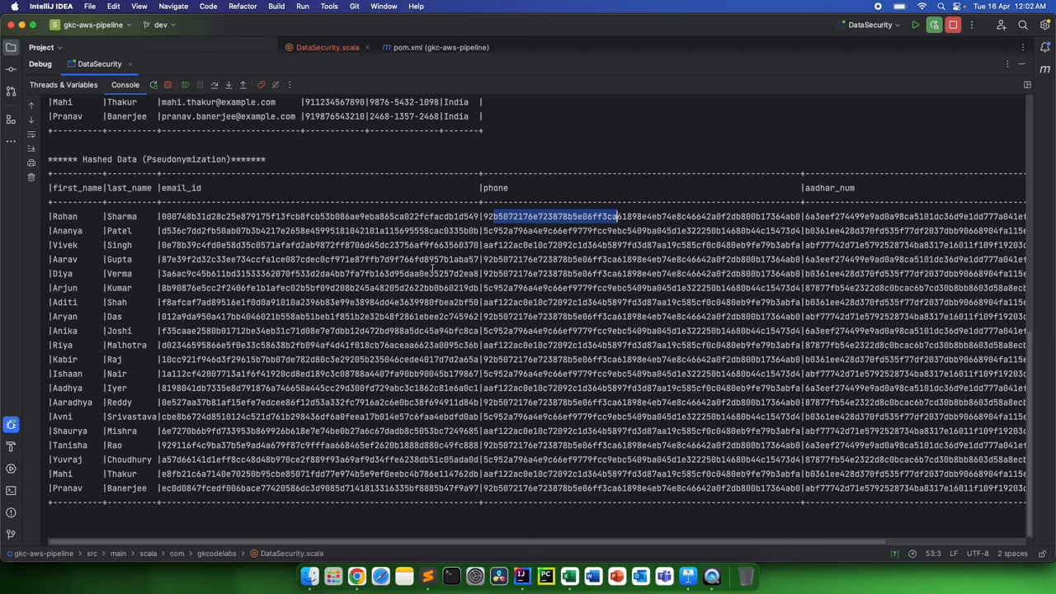
pyautogui.doubleClick(119, 217)
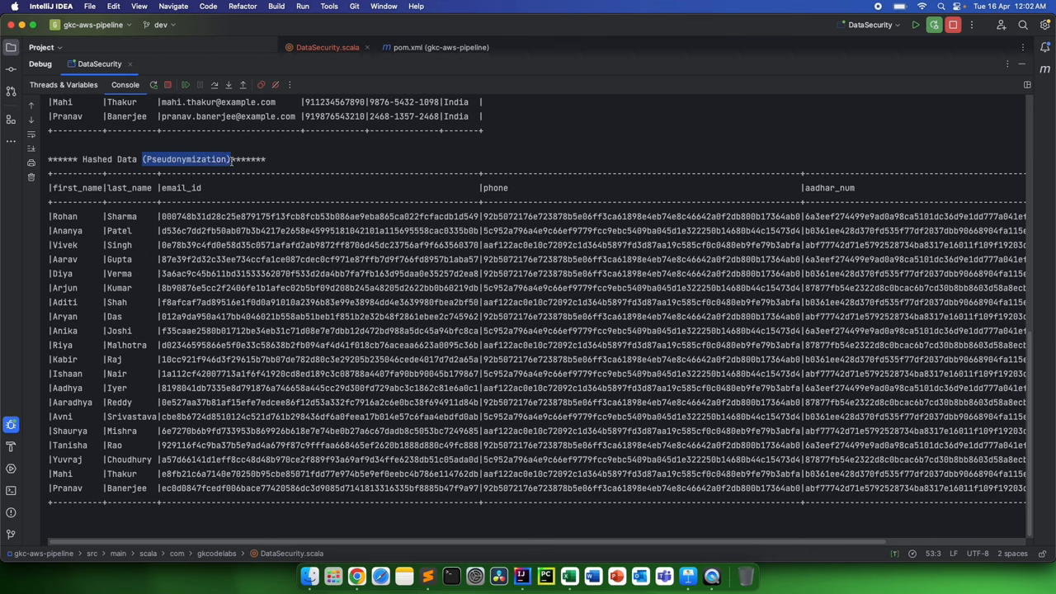
pyautogui.click(290, 188)
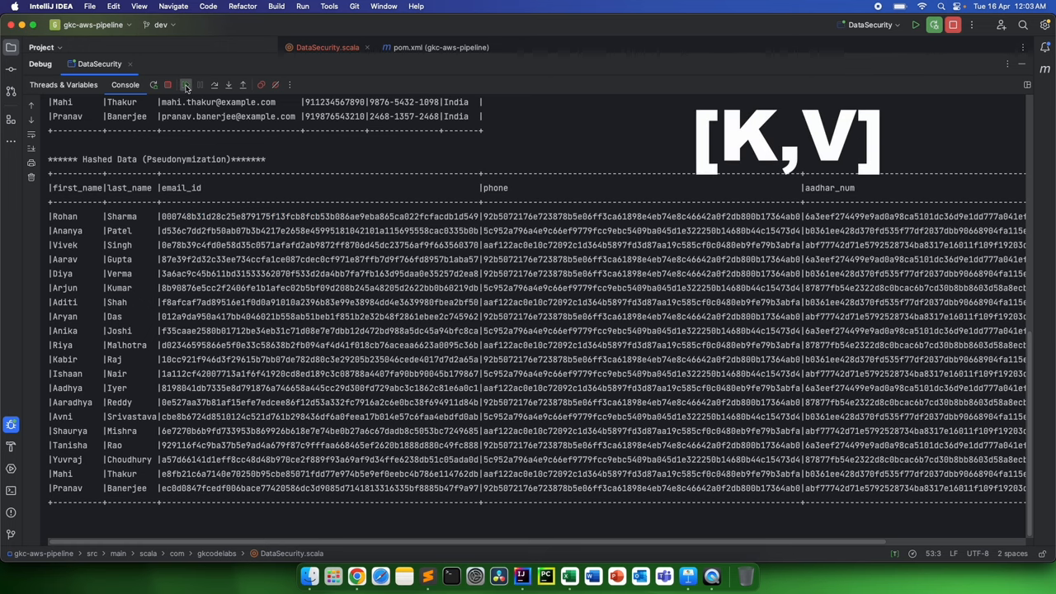
# - Scroll to the tokenization println statements and the Tokenized Data table output
pyautogui.scroll(-3)
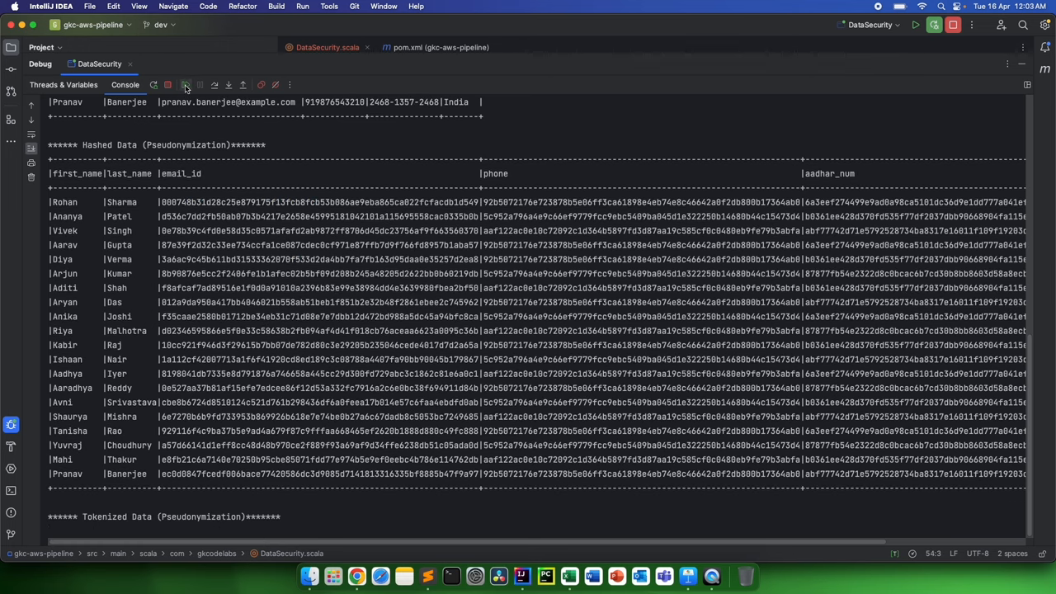
pyautogui.scroll(-3)
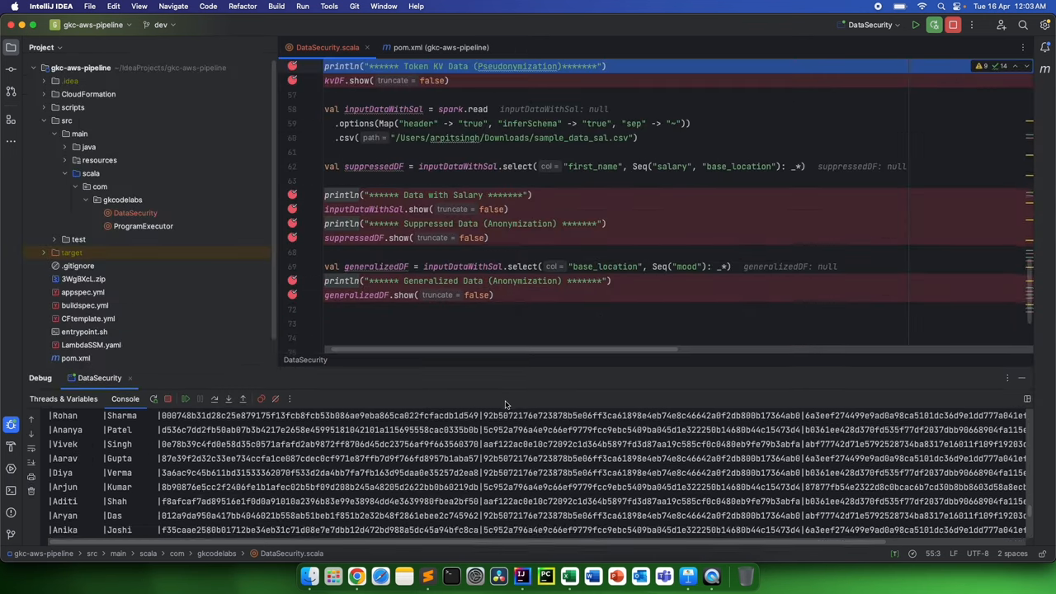
pyautogui.scroll(3)
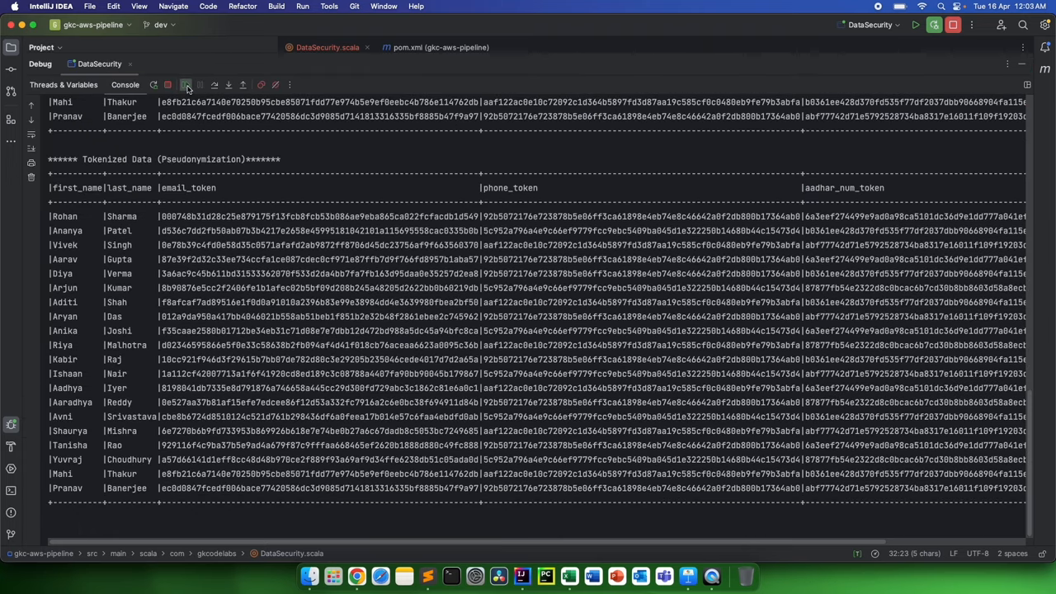
# - Scroll the console down to the Token KV Data (Pseudonymization) table
pyautogui.scroll(-3)
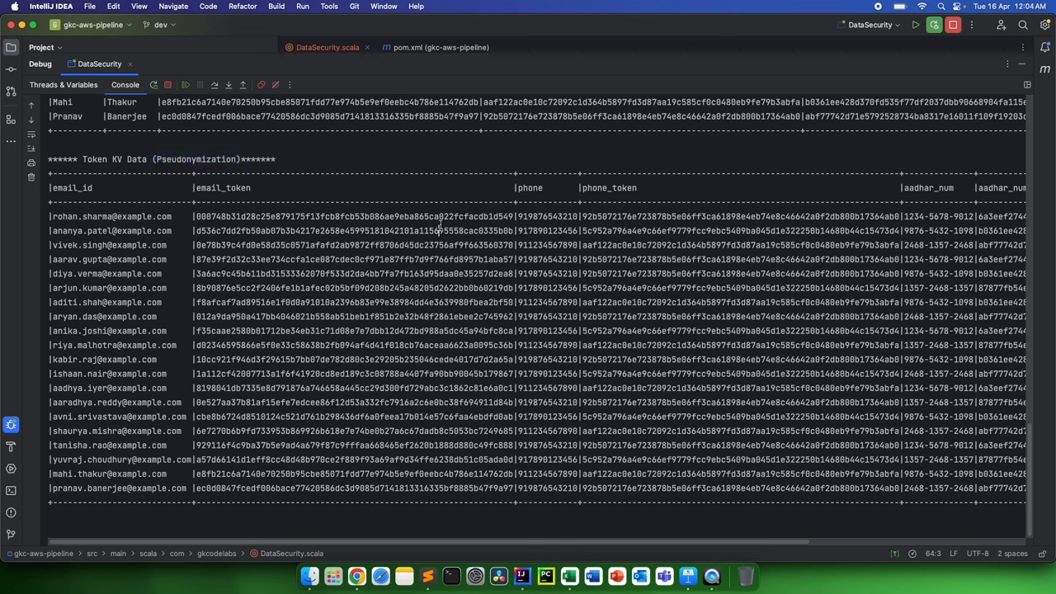
# - Review the hashed and tokenized tables, selecting Pseudonymization in the Token KV heading
pyautogui.doubleClick(116, 216)
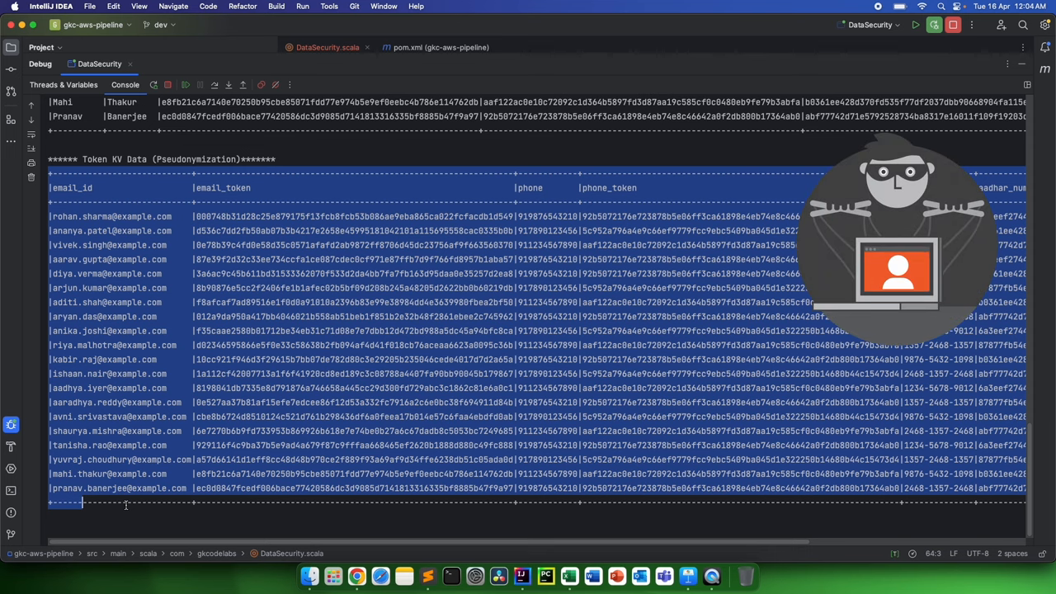
pyautogui.moveTo(115, 163)
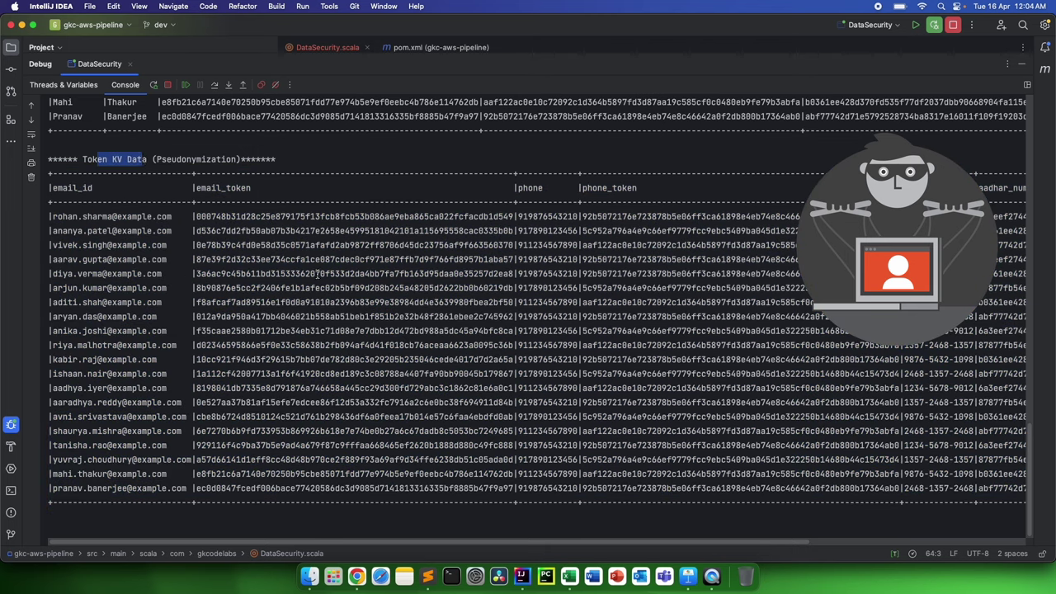
pyautogui.scroll(3)
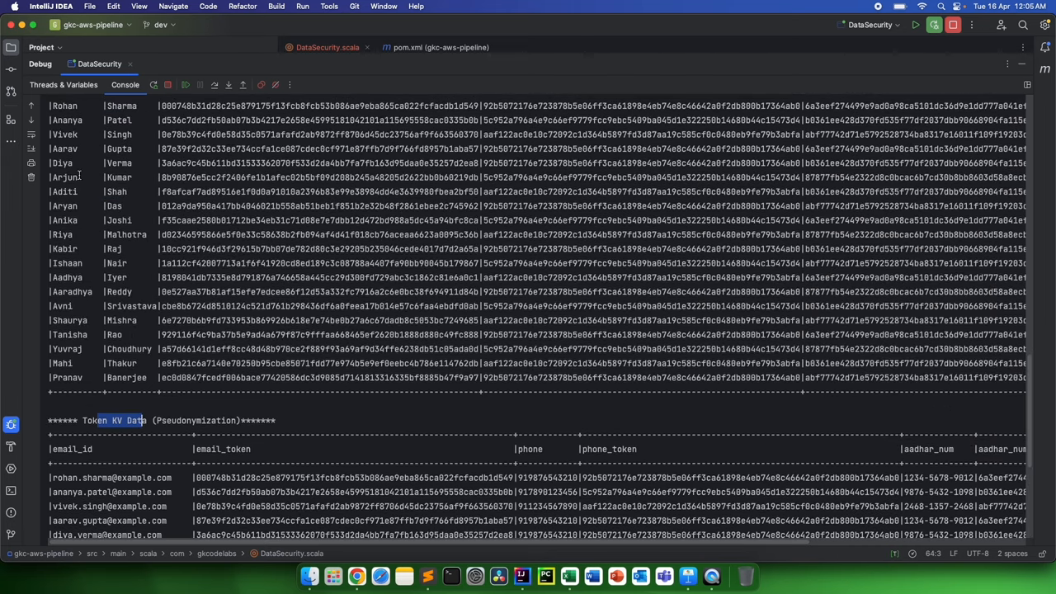
pyautogui.scroll(3)
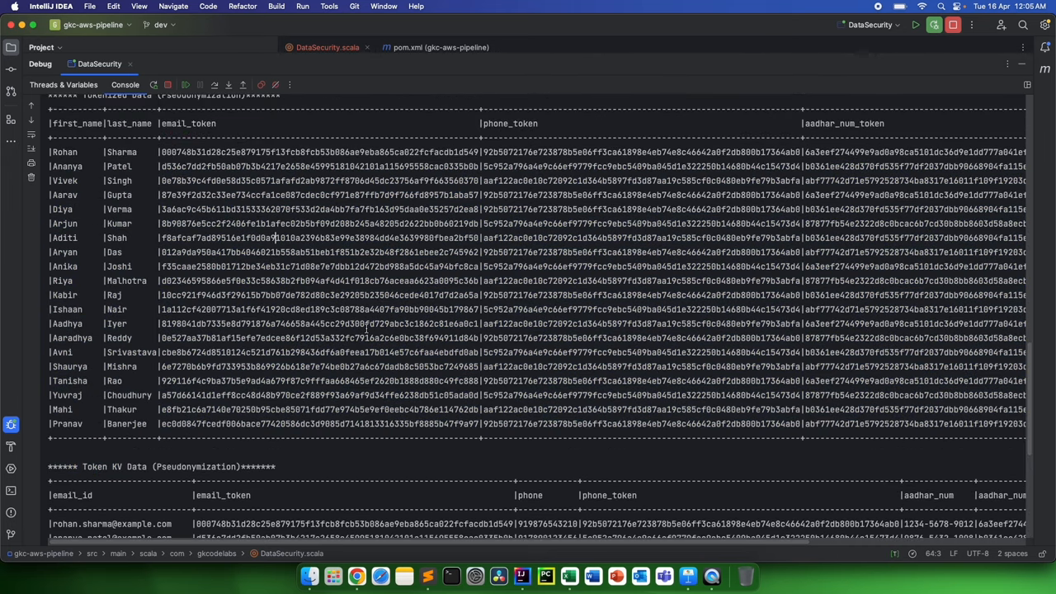
pyautogui.scroll(-3)
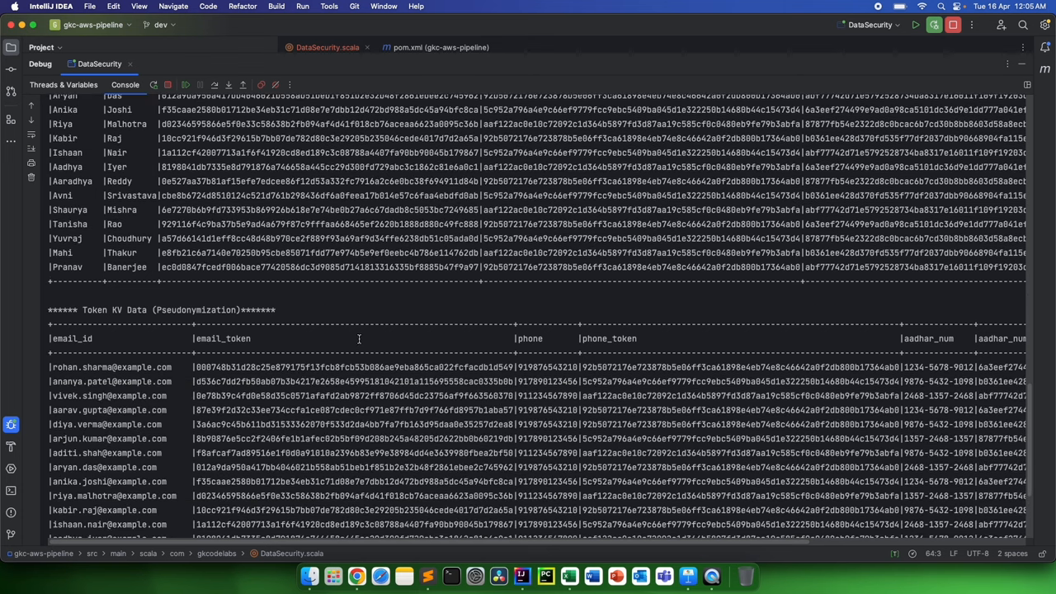
pyautogui.scroll(-3)
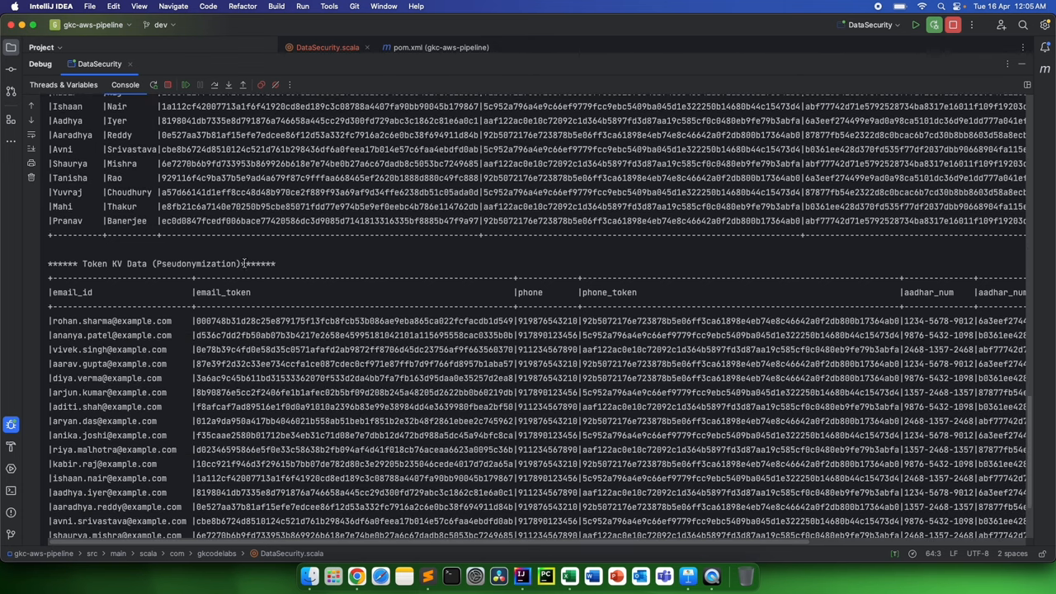
pyautogui.doubleClick(195, 264)
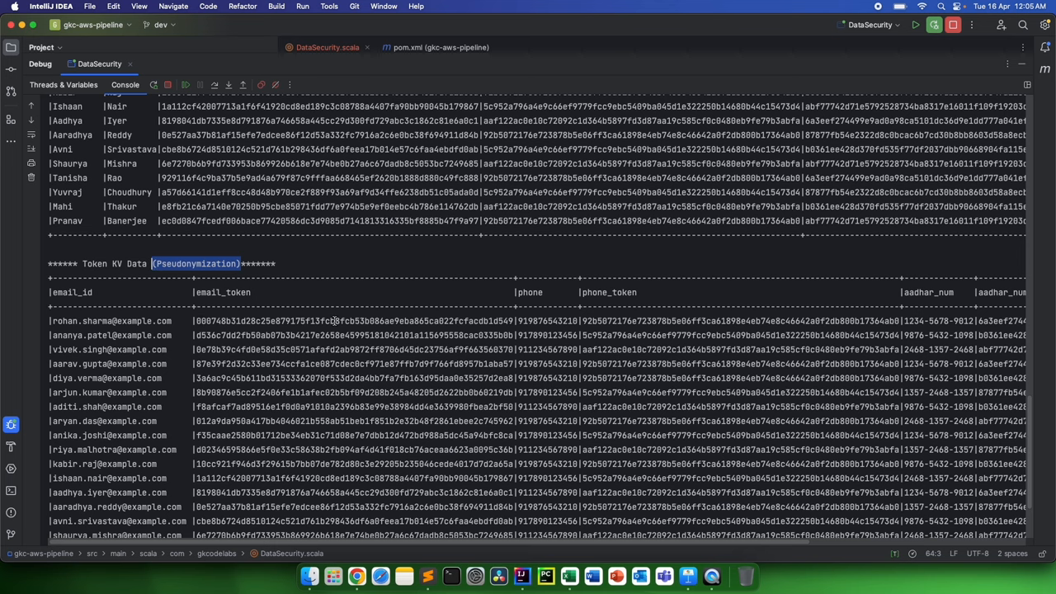
# - Scroll down the console output to the end of the Token KV Data table
pyautogui.scroll(3)
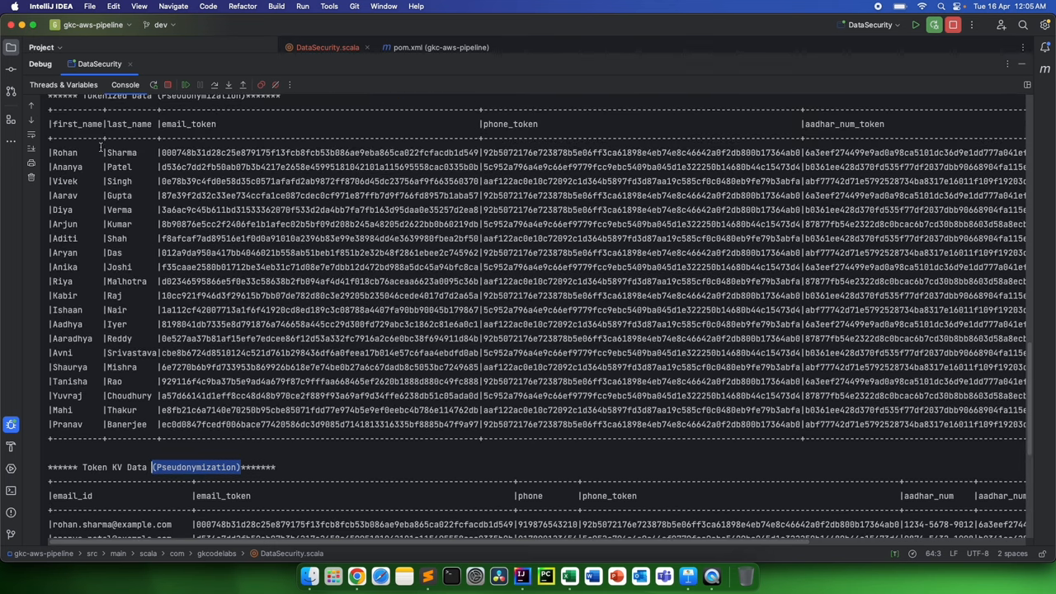
pyautogui.scroll(-3)
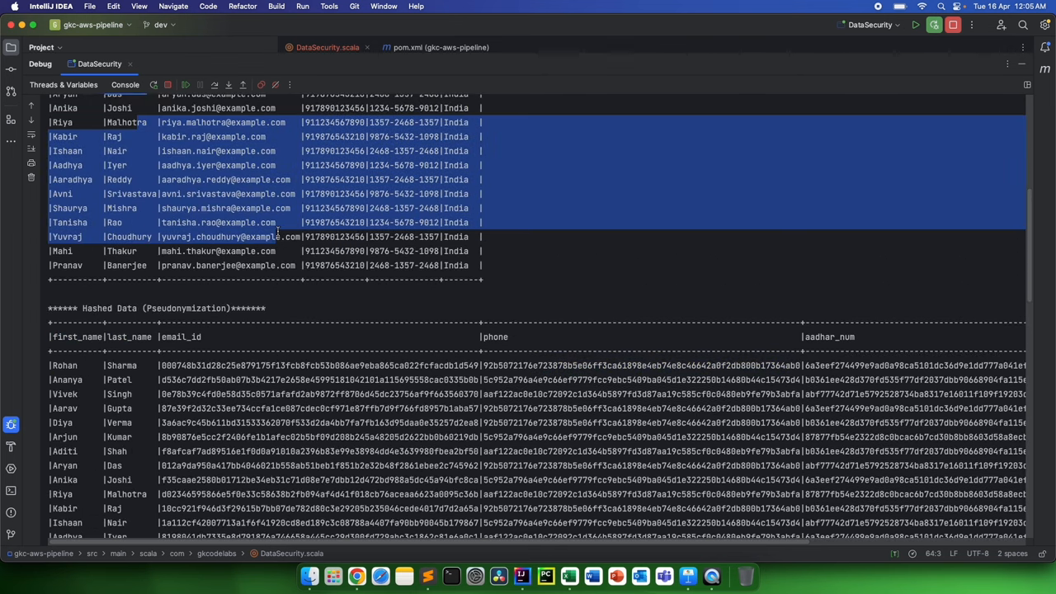
pyautogui.scroll(-3)
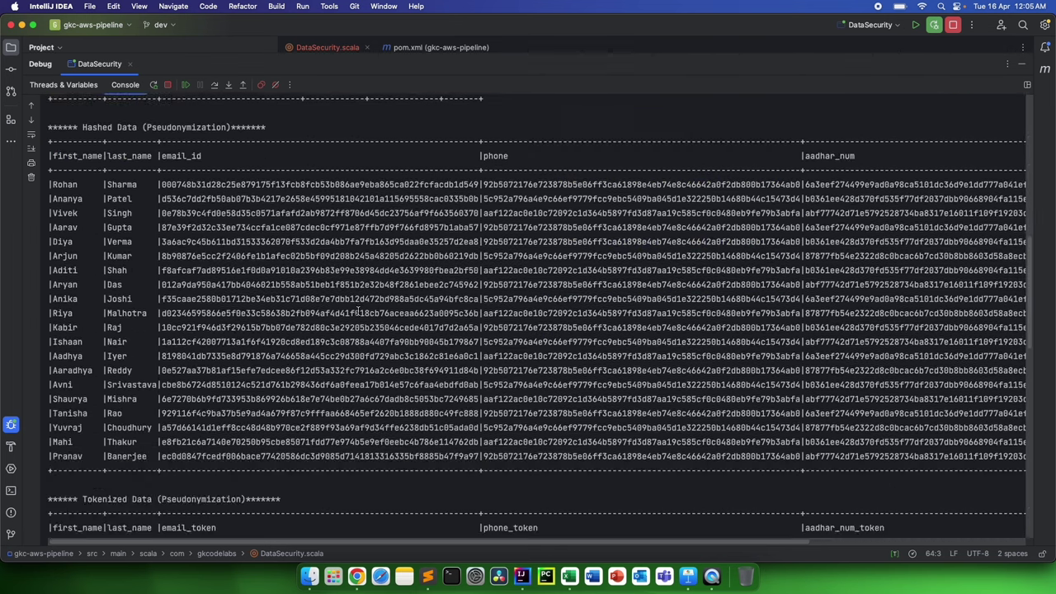
pyautogui.scroll(-3)
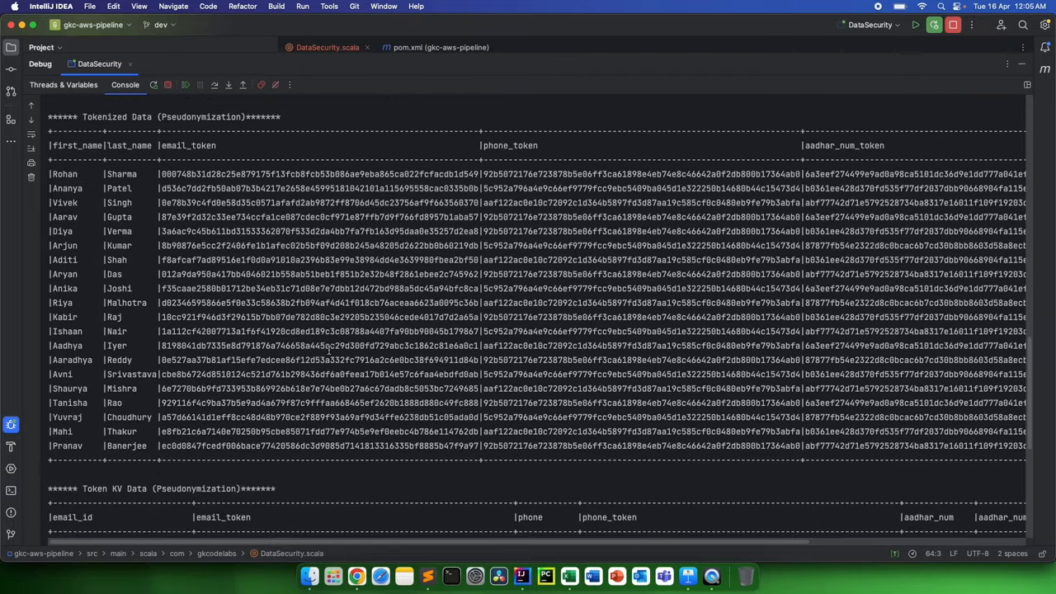
pyautogui.scroll(-3)
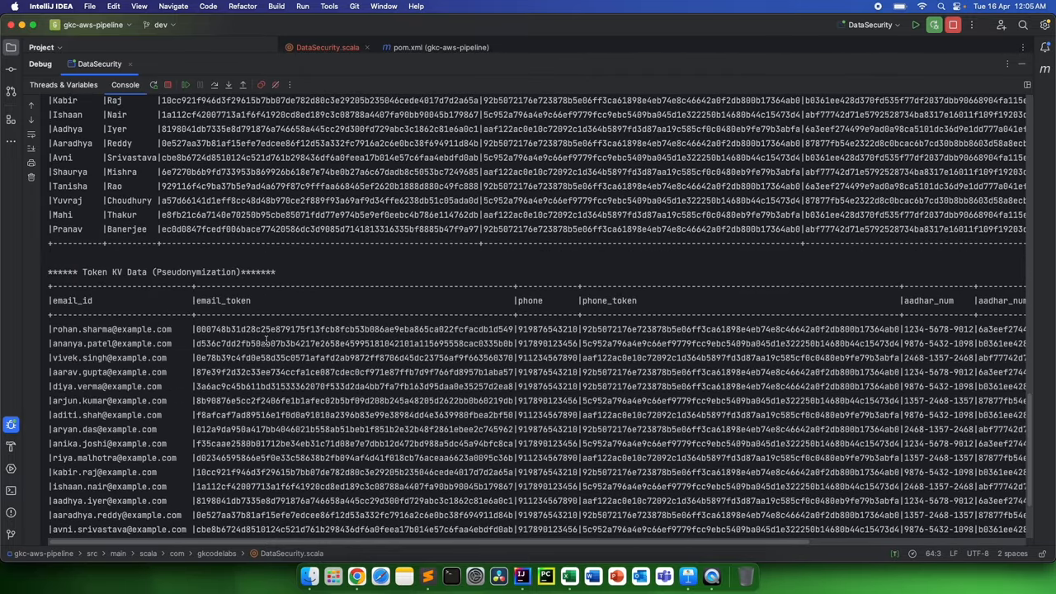
pyautogui.scroll(-3)
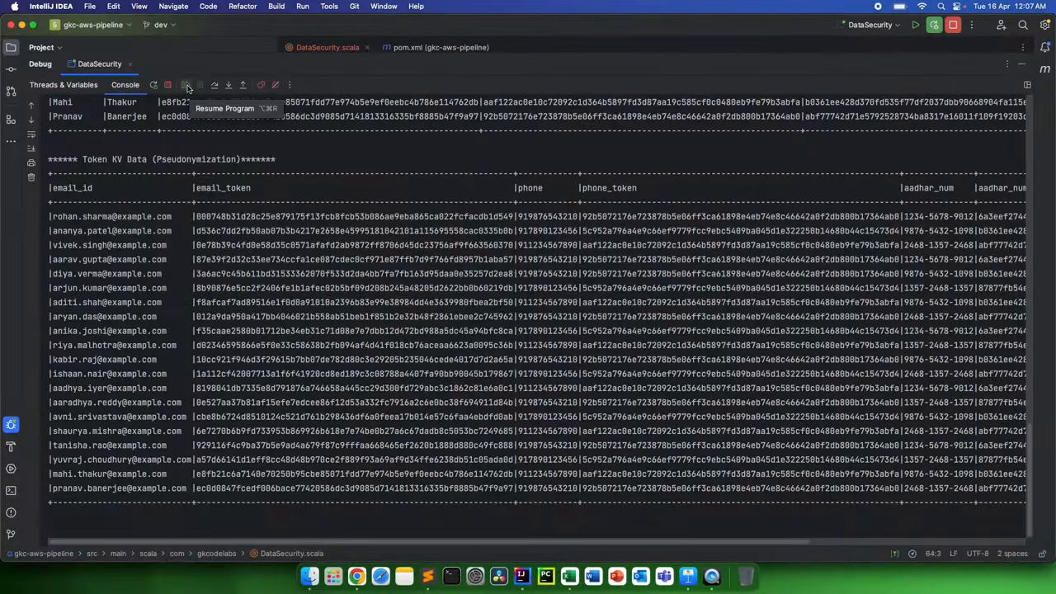
# - Resume the paused run so the Data with Salary table prints in the console
pyautogui.click(185, 86)
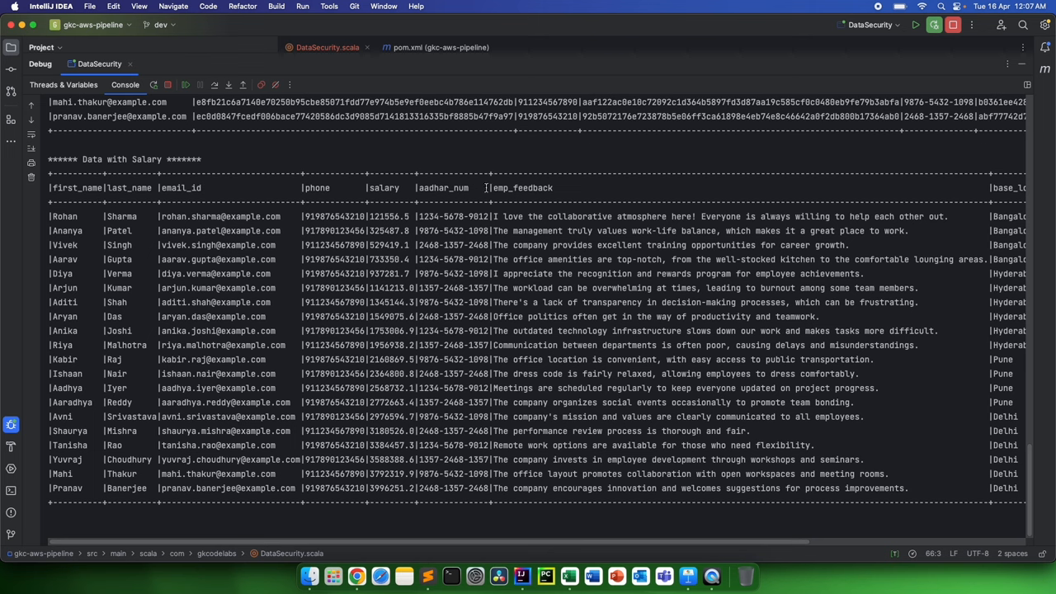
pyautogui.moveTo(563, 345)
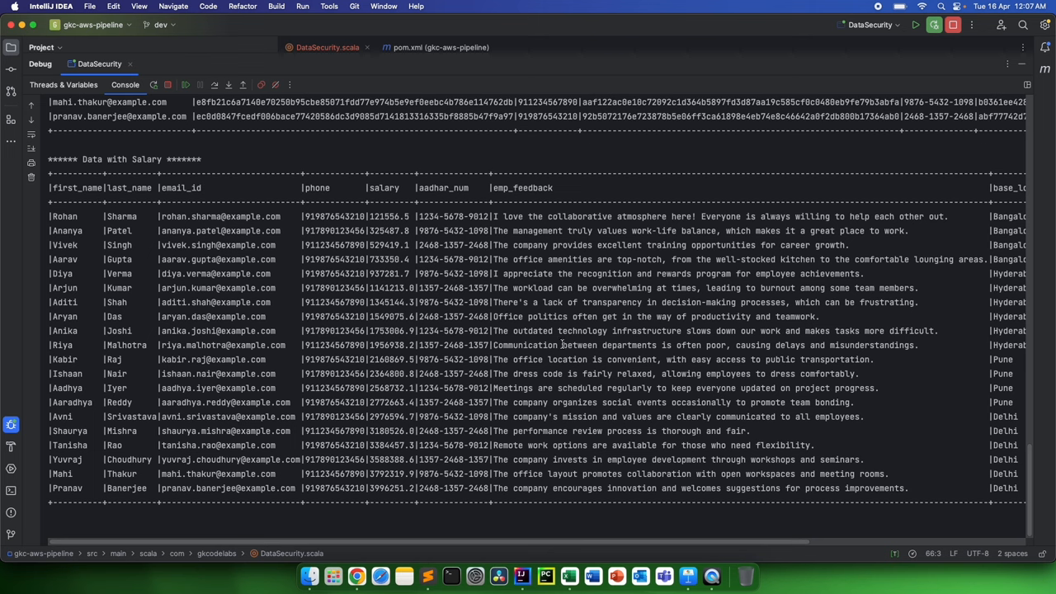
pyautogui.hscroll(3)
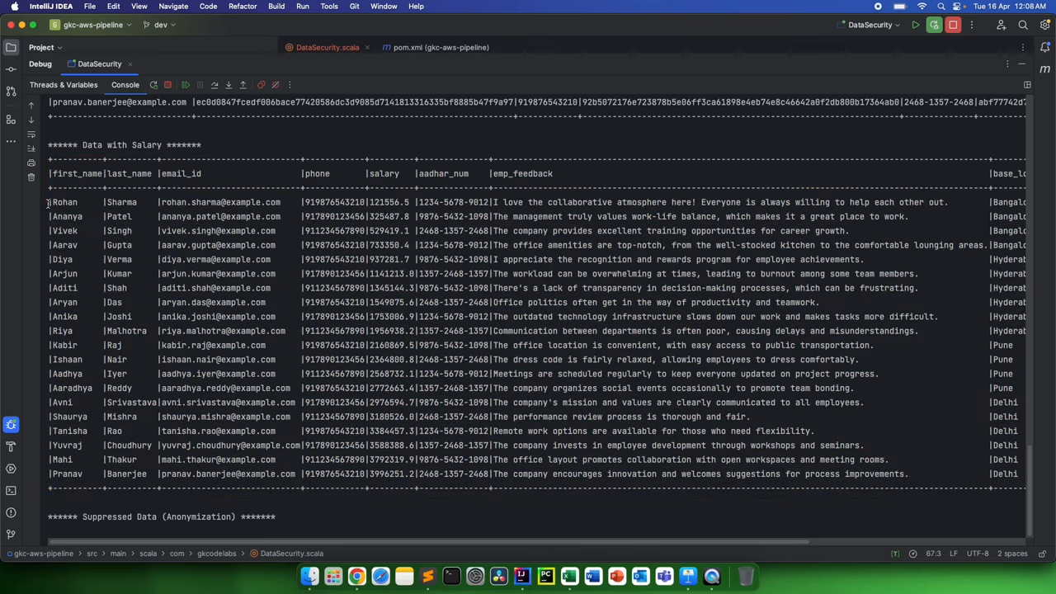
pyautogui.moveTo(257, 320)
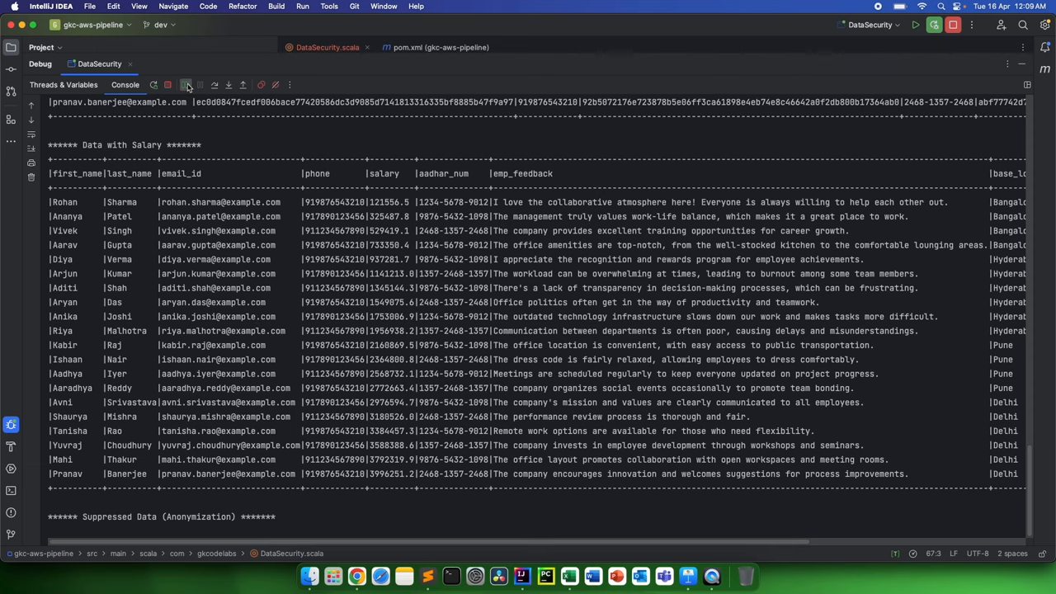
# - Select the rows of the Suppressed Data table of first names, salaries and locations
pyautogui.scroll(-3)
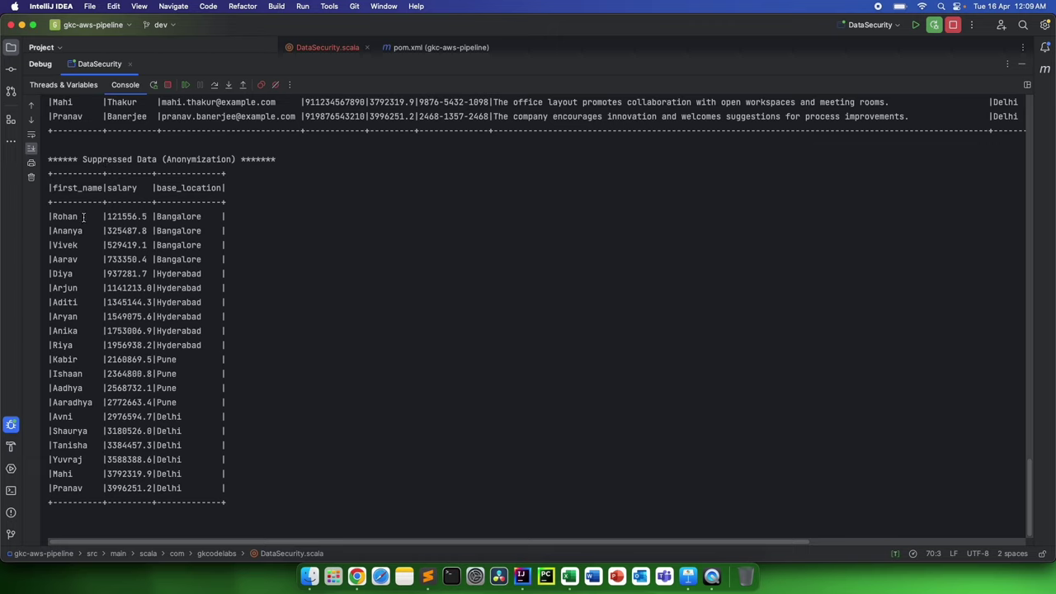
pyautogui.moveTo(129, 245)
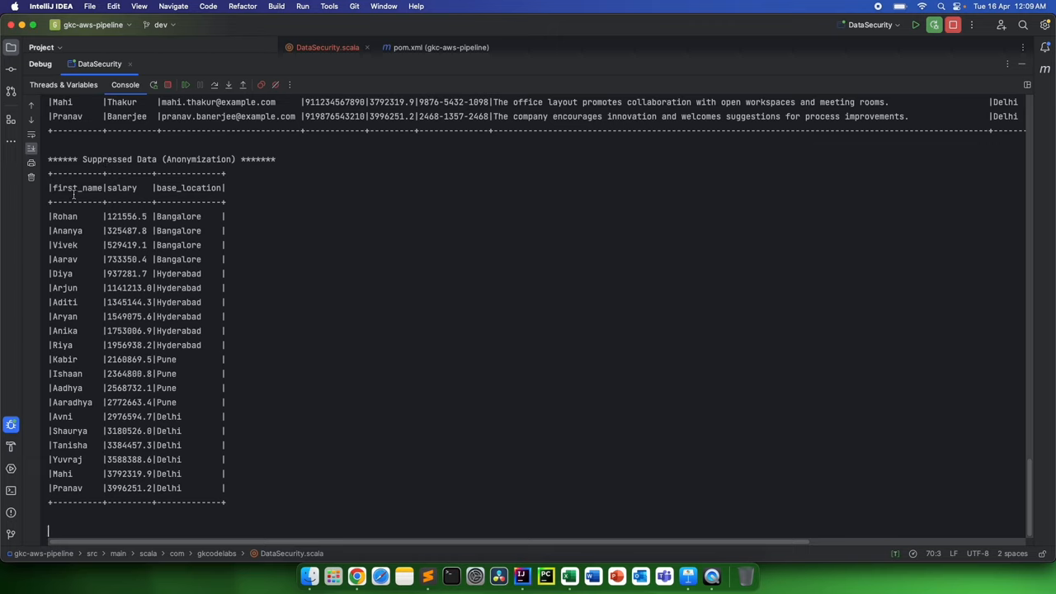
pyautogui.moveTo(205, 364)
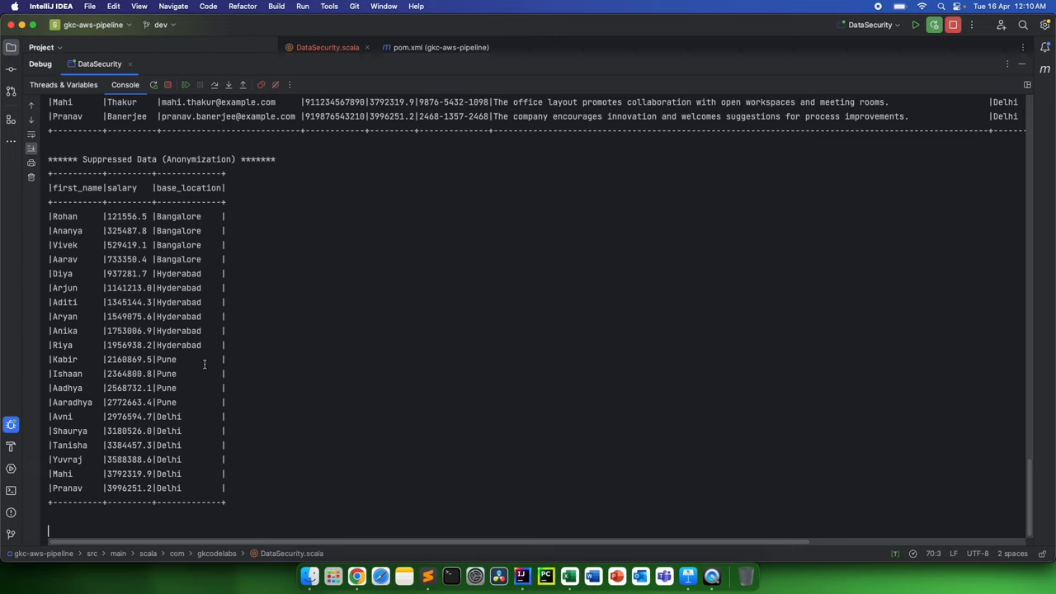
pyautogui.moveTo(283, 234)
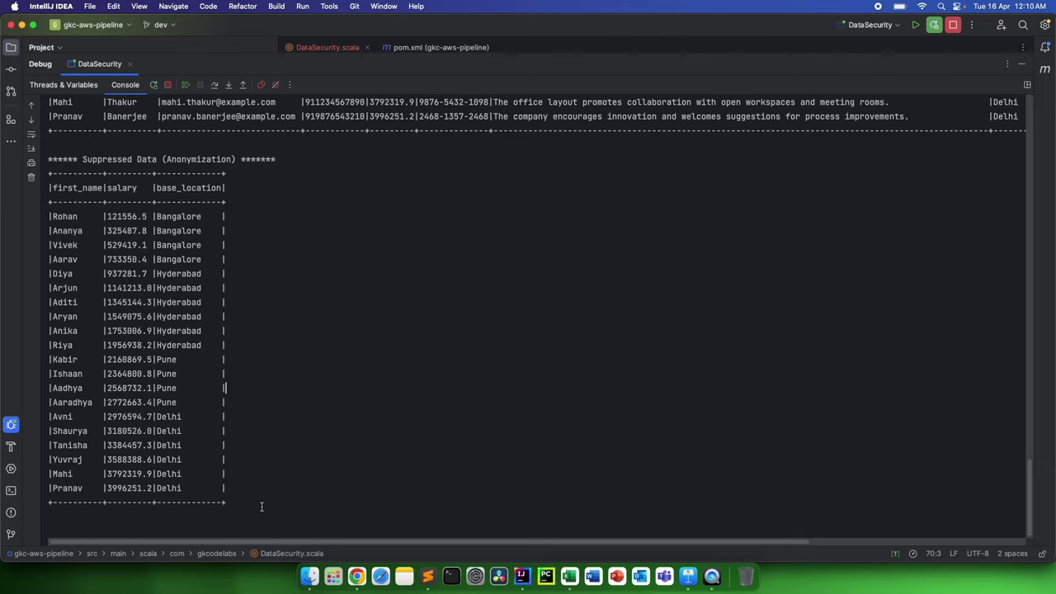
pyautogui.moveTo(49, 201); pyautogui.dragTo(228, 502)
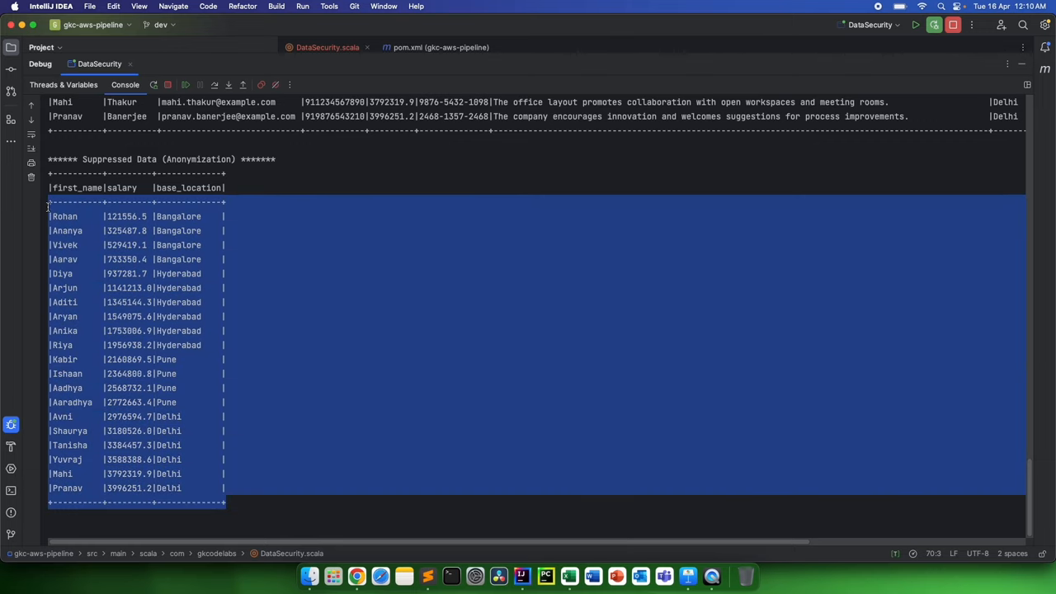
pyautogui.moveTo(303, 427)
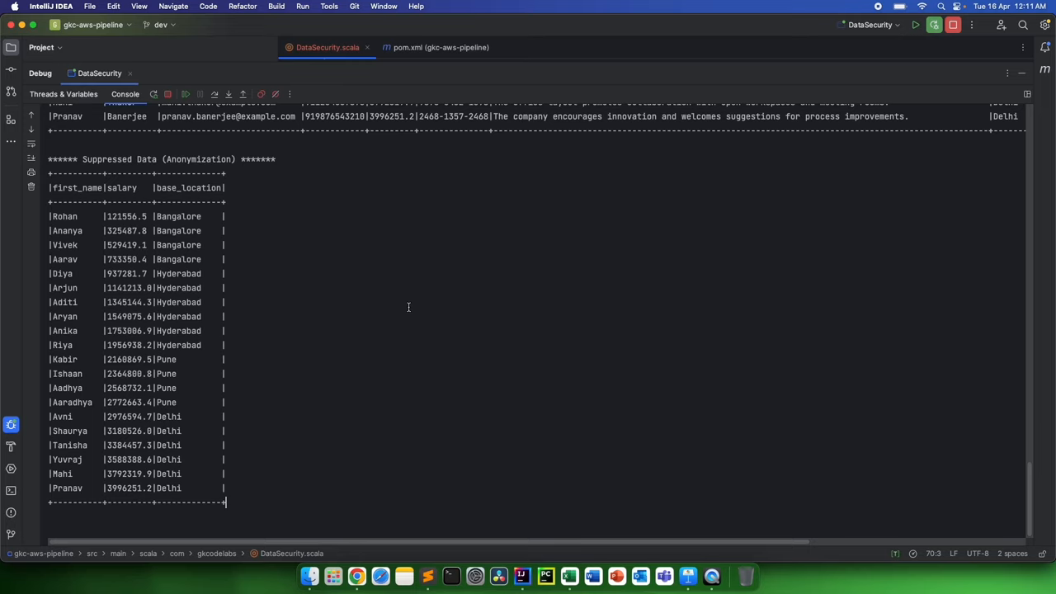
pyautogui.moveTo(656, 300)
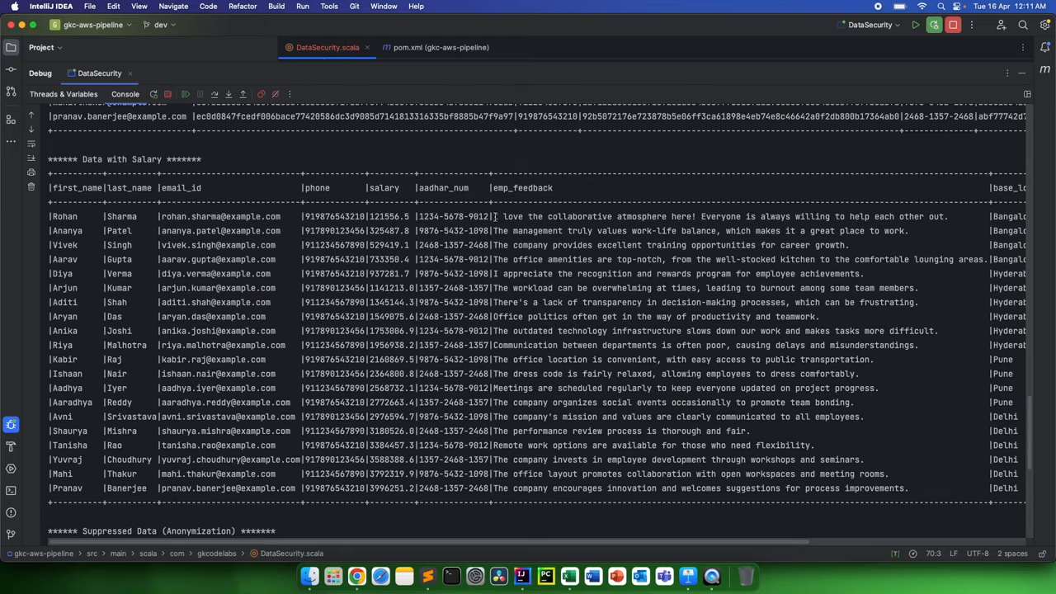
pyautogui.moveTo(508, 229)
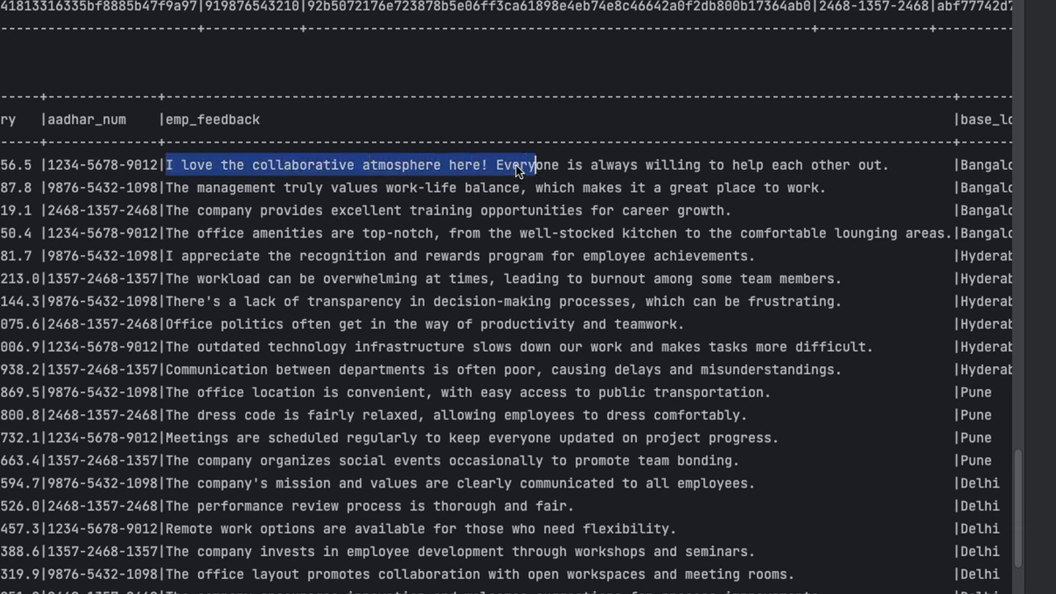
pyautogui.moveTo(172, 360)
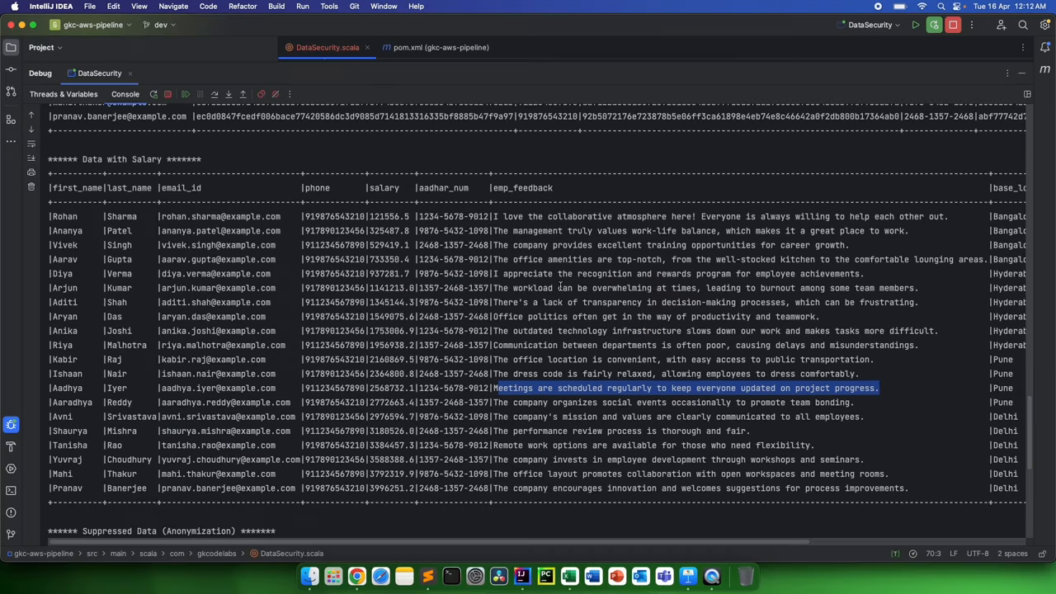
pyautogui.moveTo(918, 491)
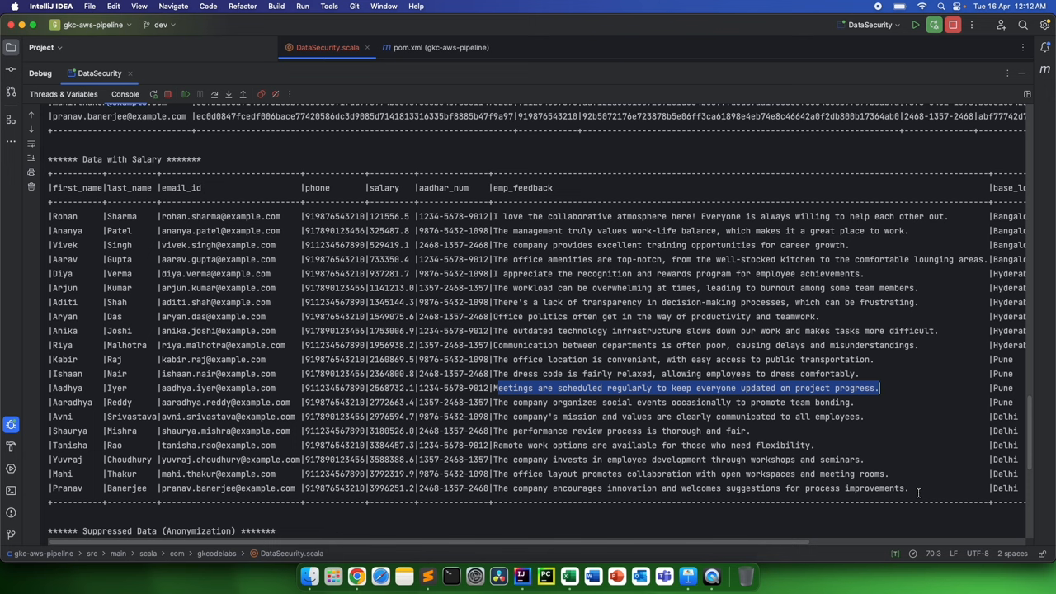
pyautogui.click(495, 216)
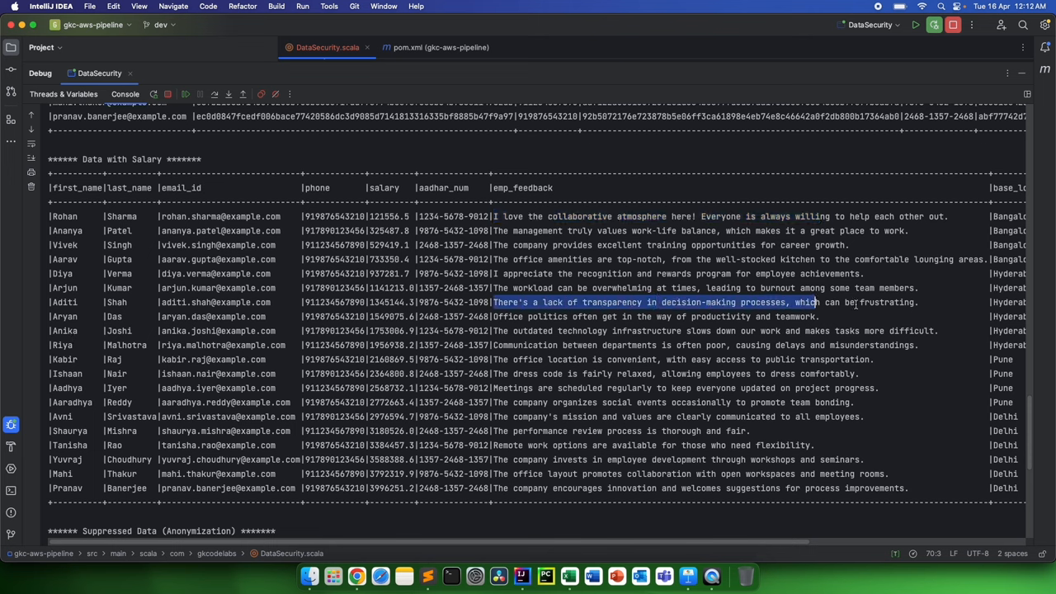
pyautogui.moveTo(927, 302)
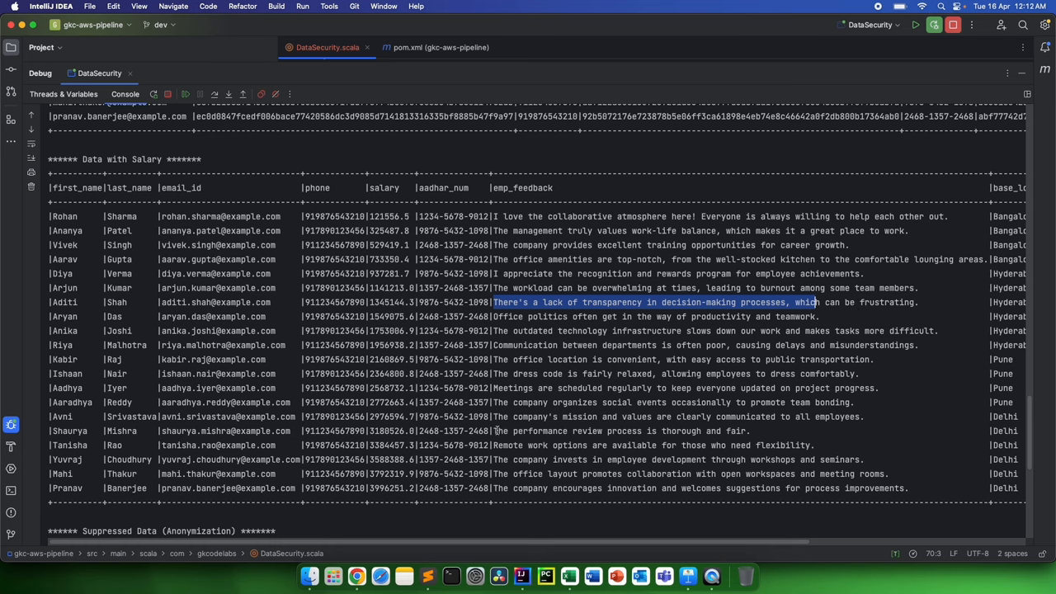
pyautogui.scroll(-3)
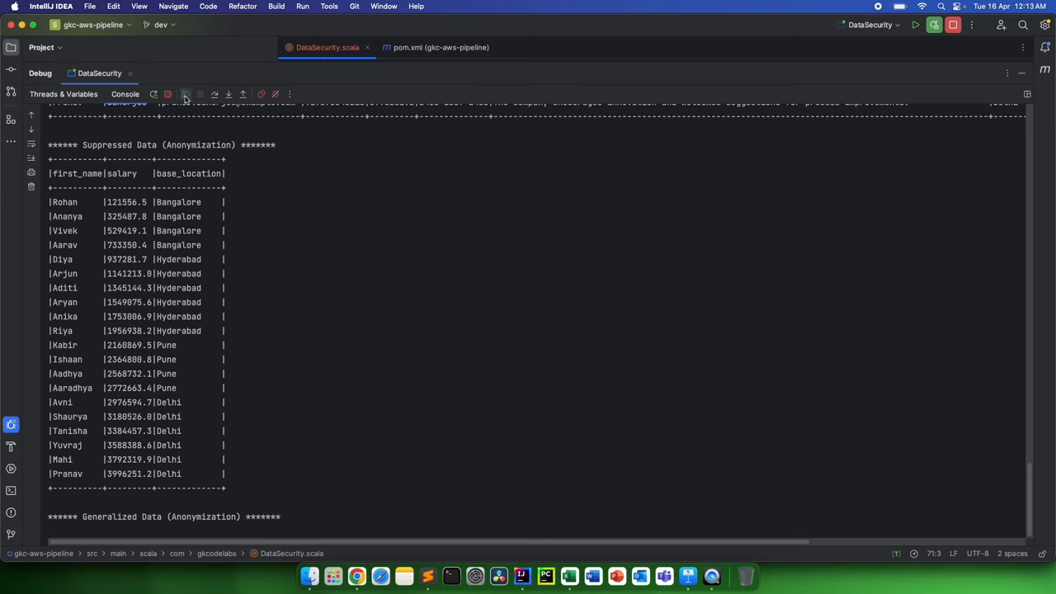
pyautogui.click(168, 93)
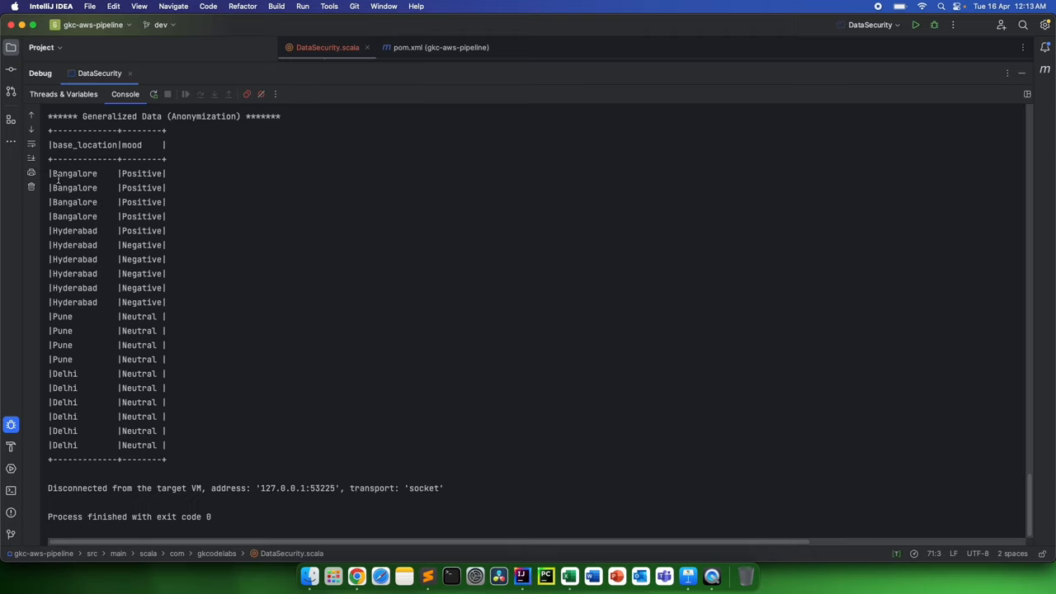
pyautogui.moveTo(51, 173); pyautogui.dragTo(157, 259)
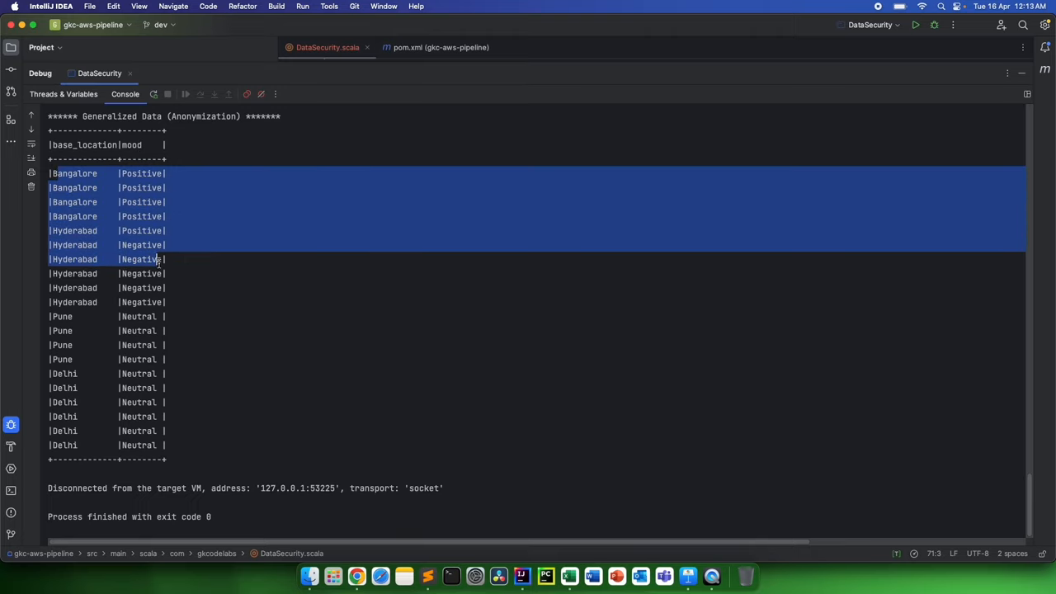
pyautogui.moveTo(157, 259); pyautogui.dragTo(162, 416)
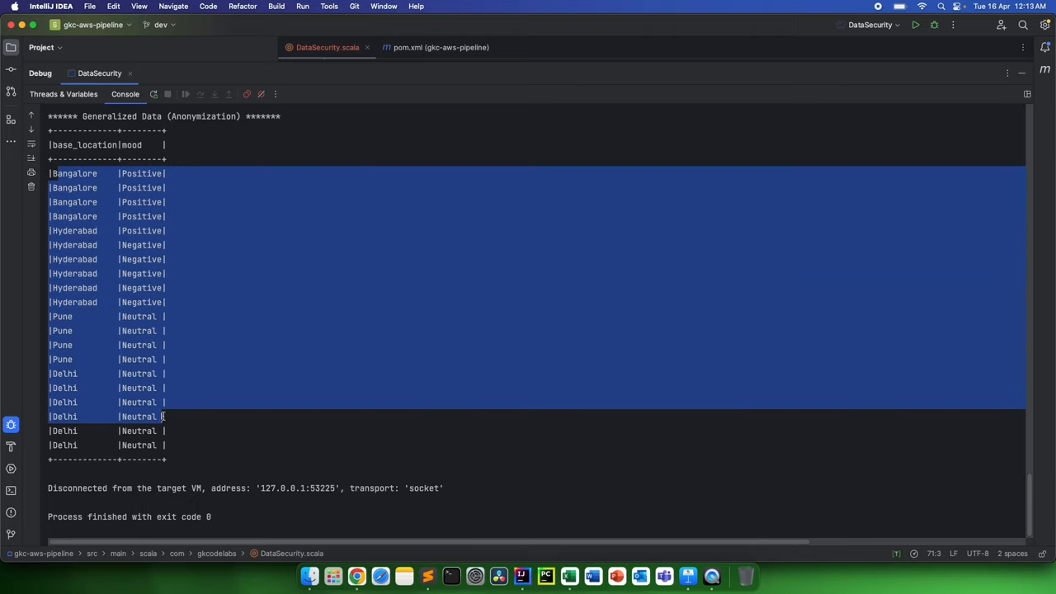
pyautogui.click(195, 310)
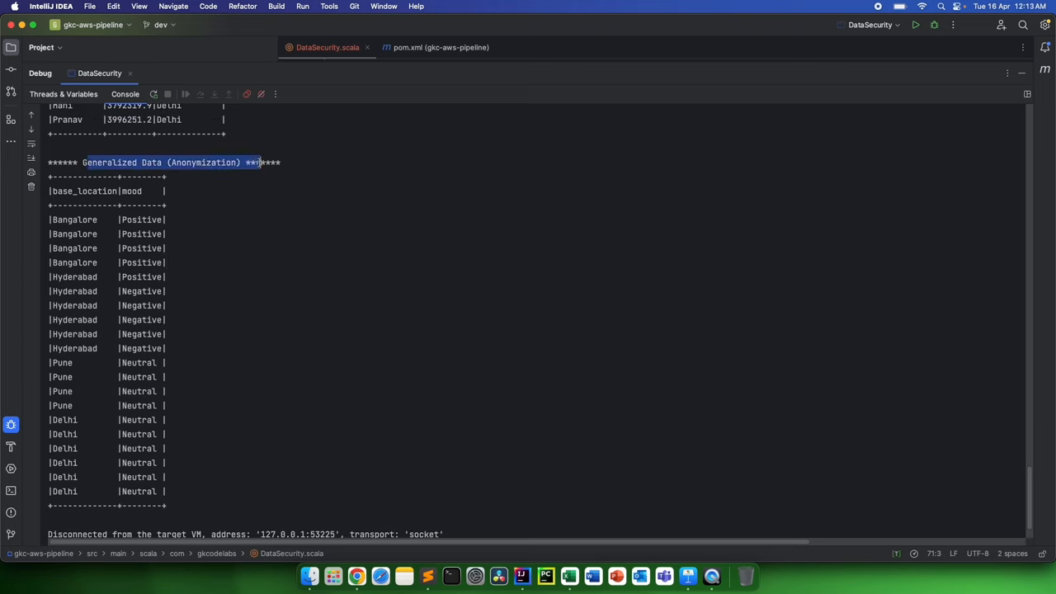
pyautogui.moveTo(183, 505)
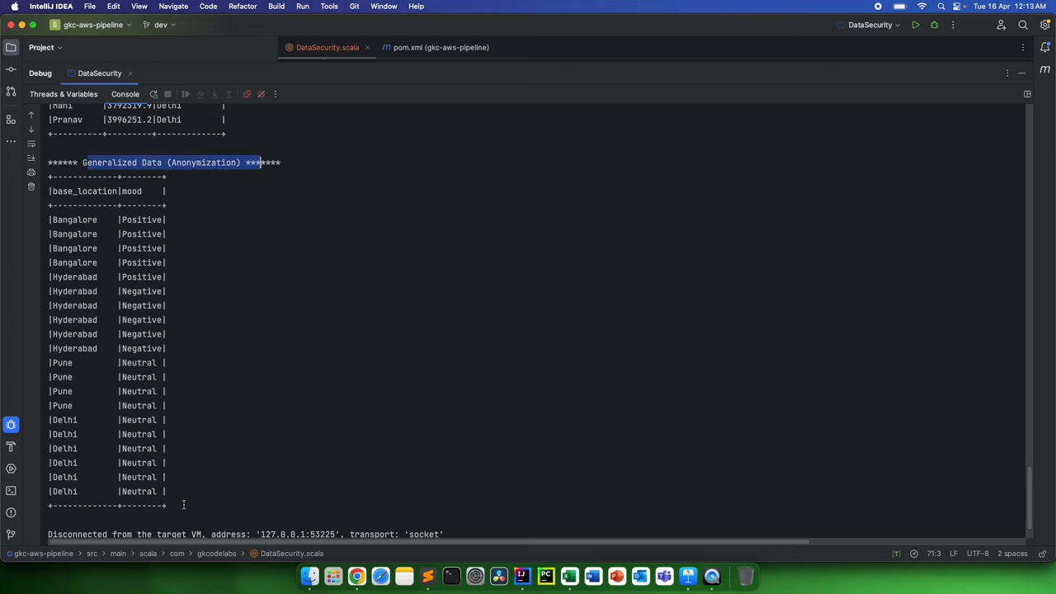
pyautogui.moveTo(183, 492)
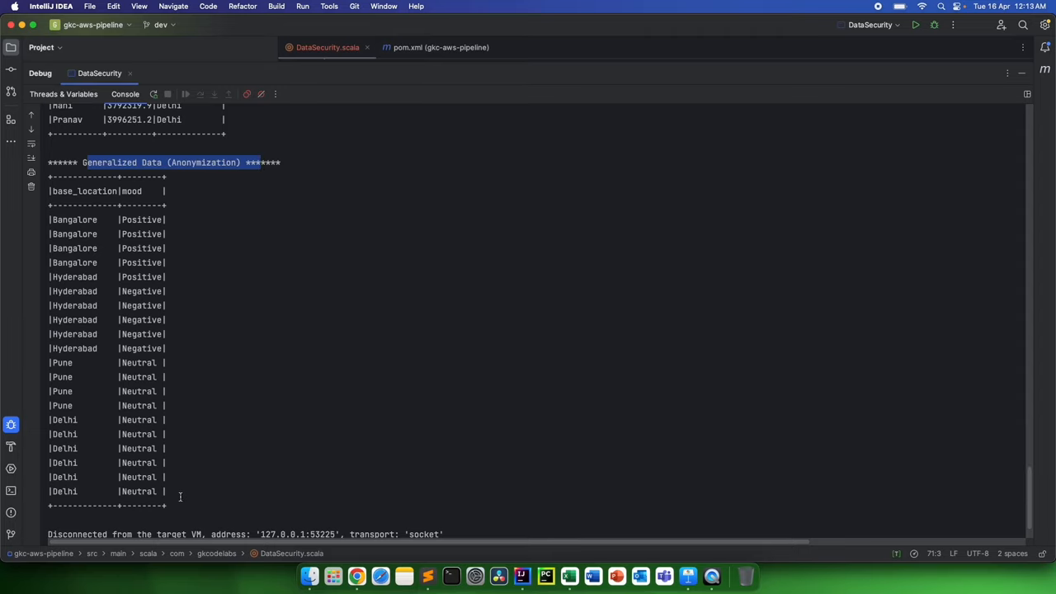
pyautogui.scroll(3)
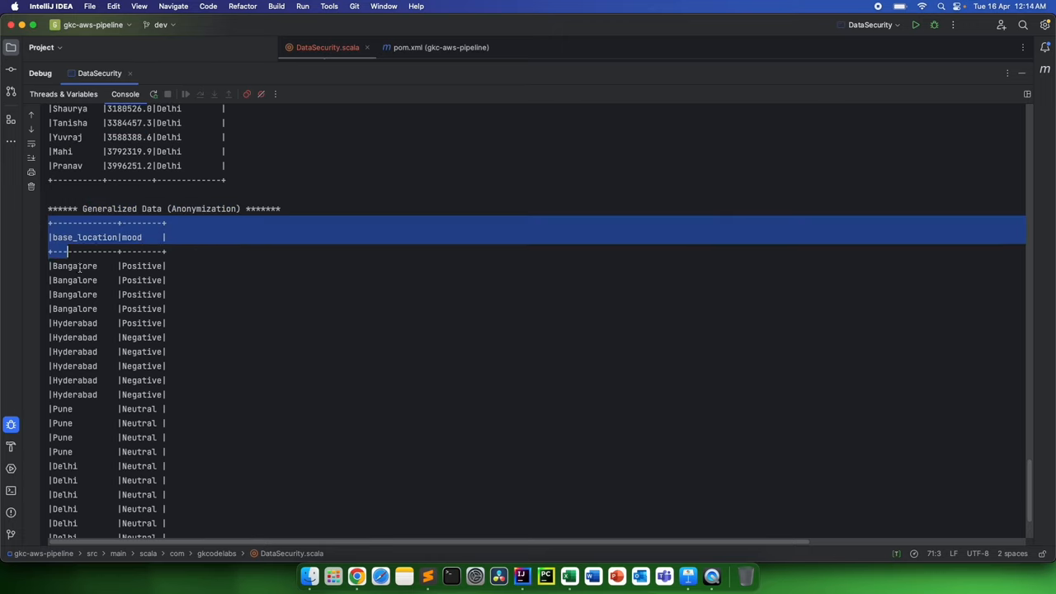
pyautogui.click(173, 208)
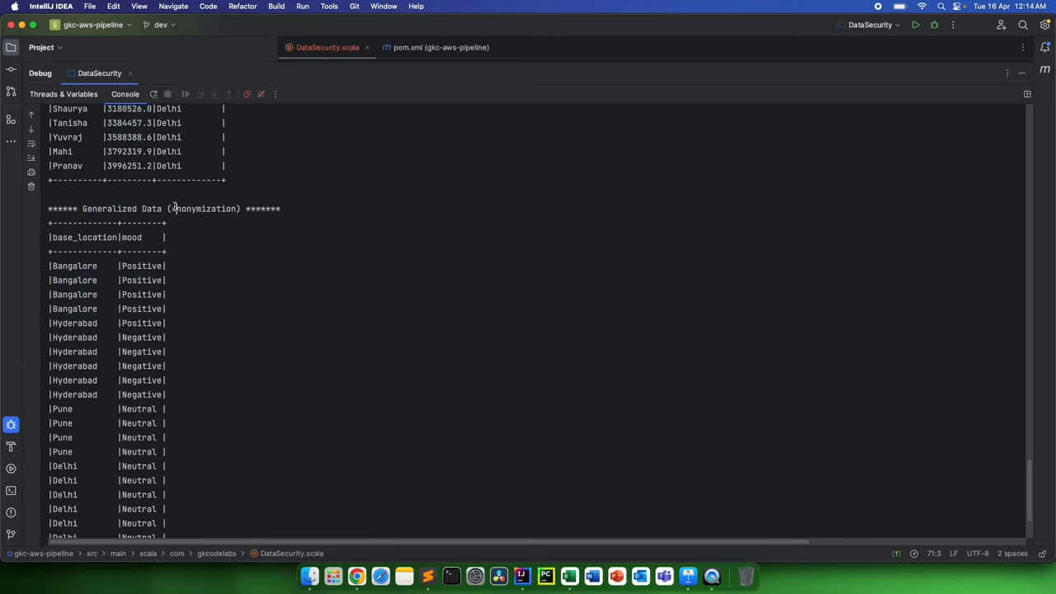
pyautogui.doubleClick(204, 208)
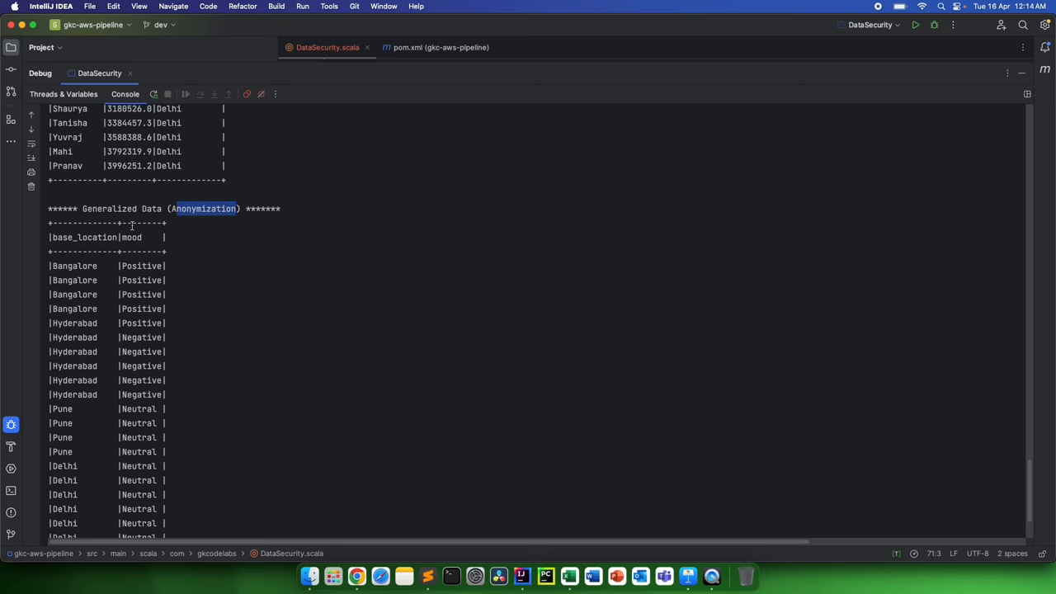
pyautogui.scroll(3)
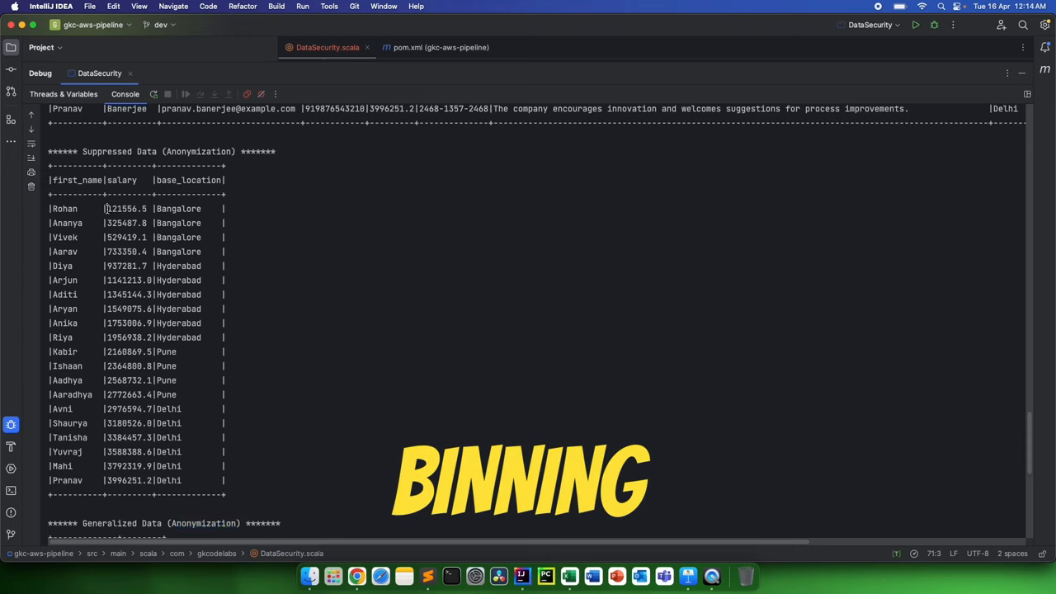
pyautogui.doubleClick(125, 208)
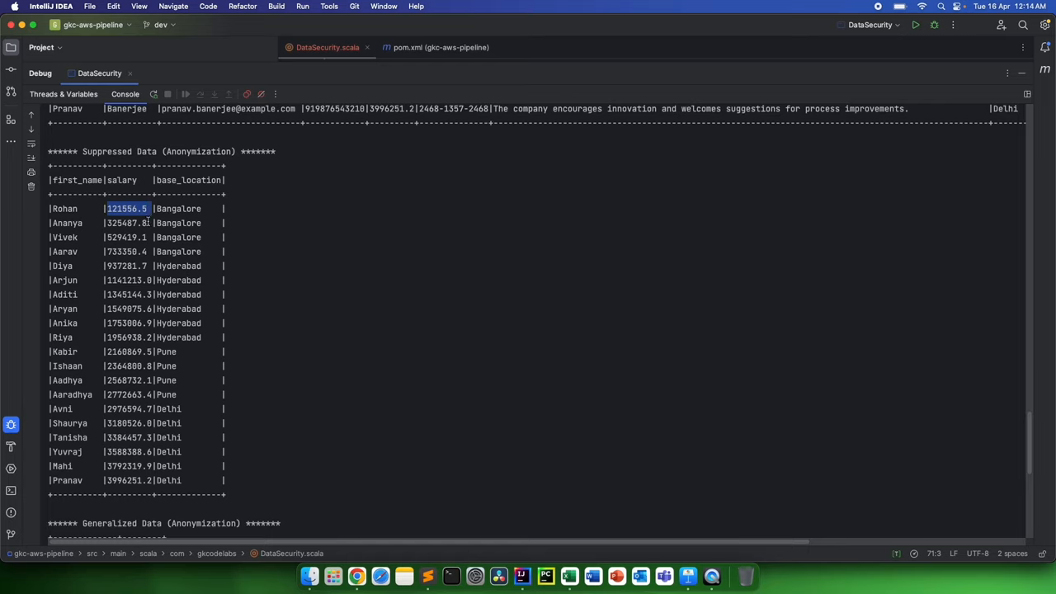
pyautogui.moveTo(133, 238)
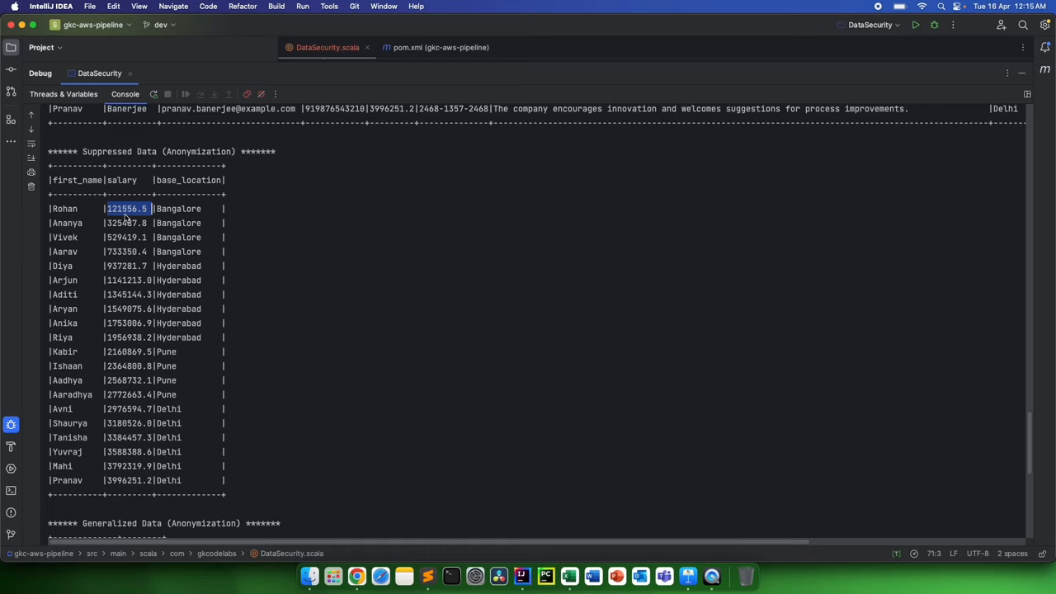
pyautogui.scroll(-3)
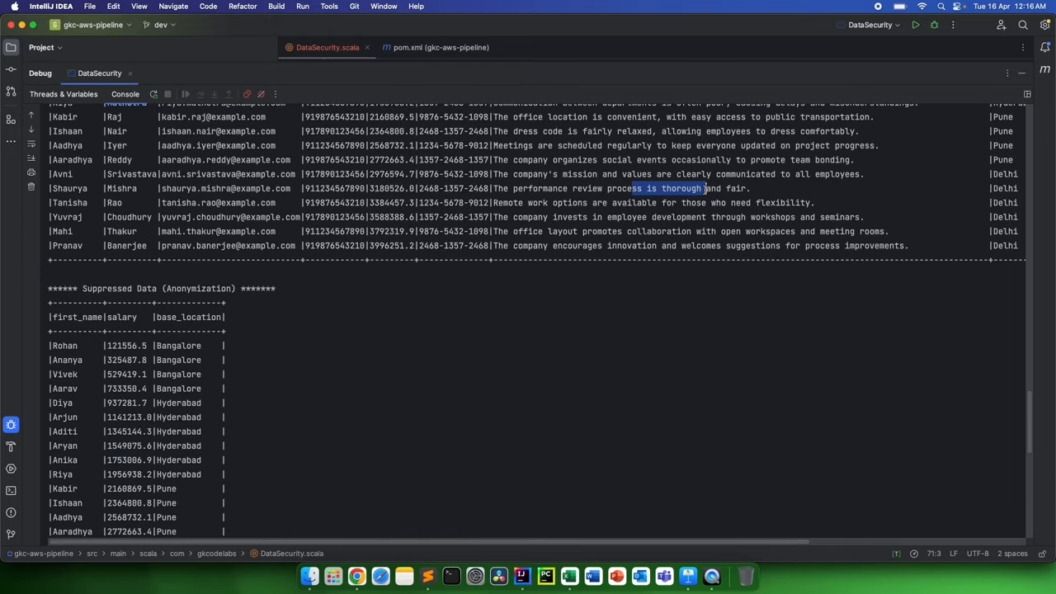
pyautogui.scroll(-3)
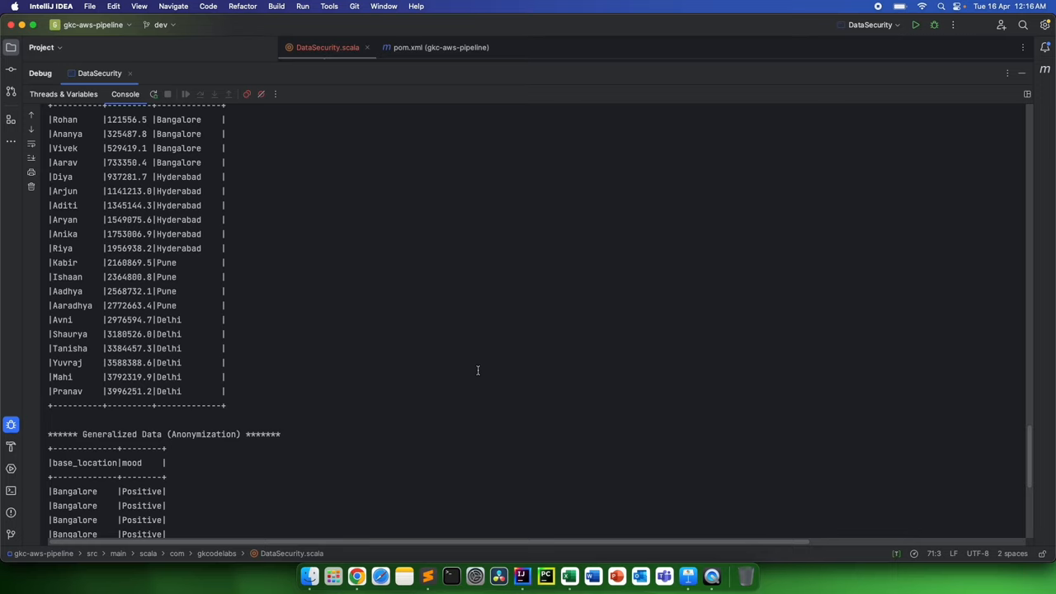
pyautogui.moveTo(475, 340)
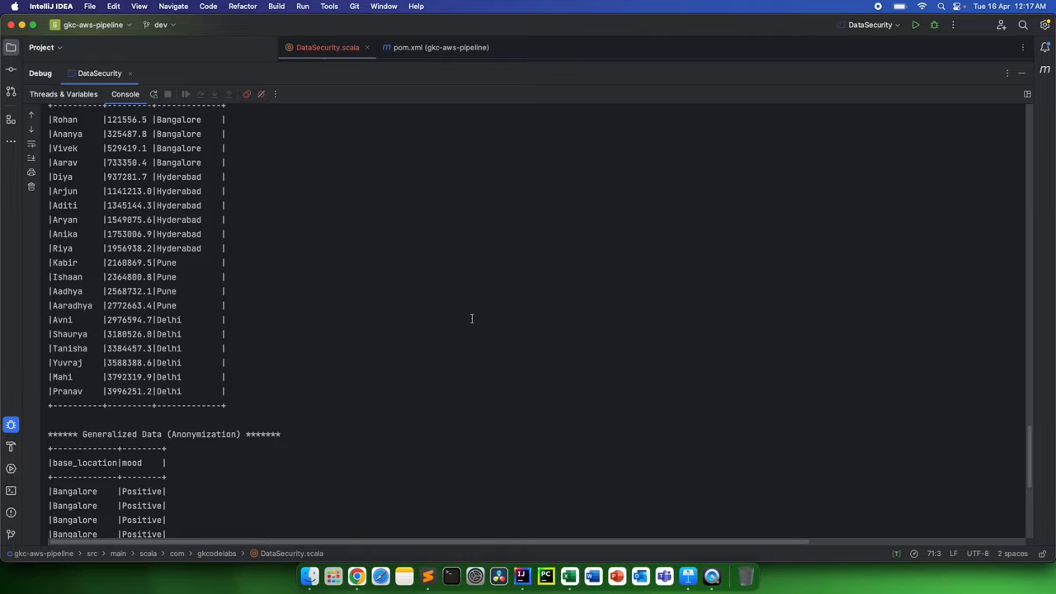
pyautogui.scroll(3)
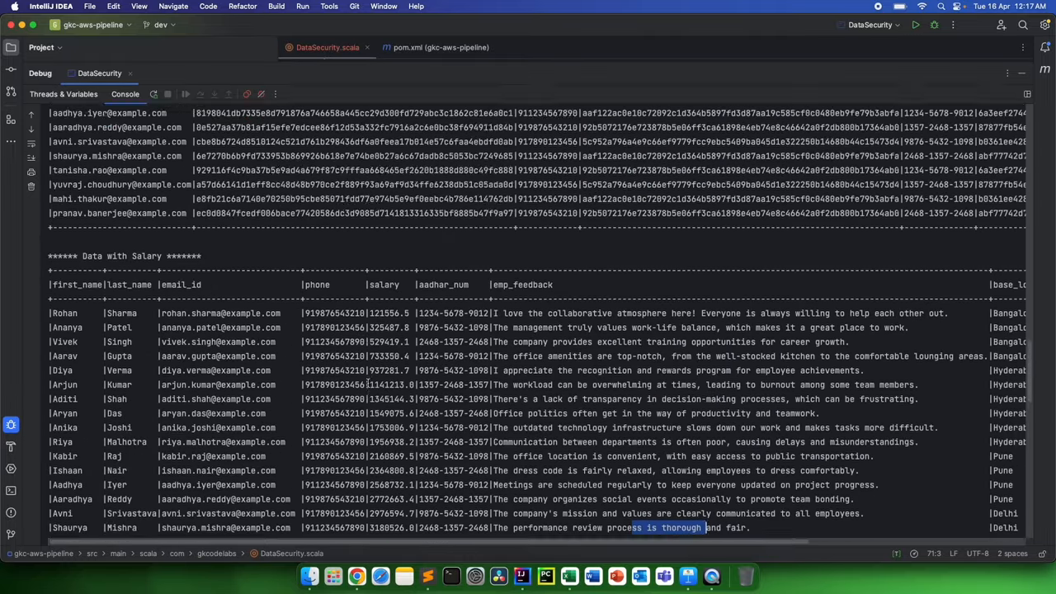
pyautogui.scroll(-3)
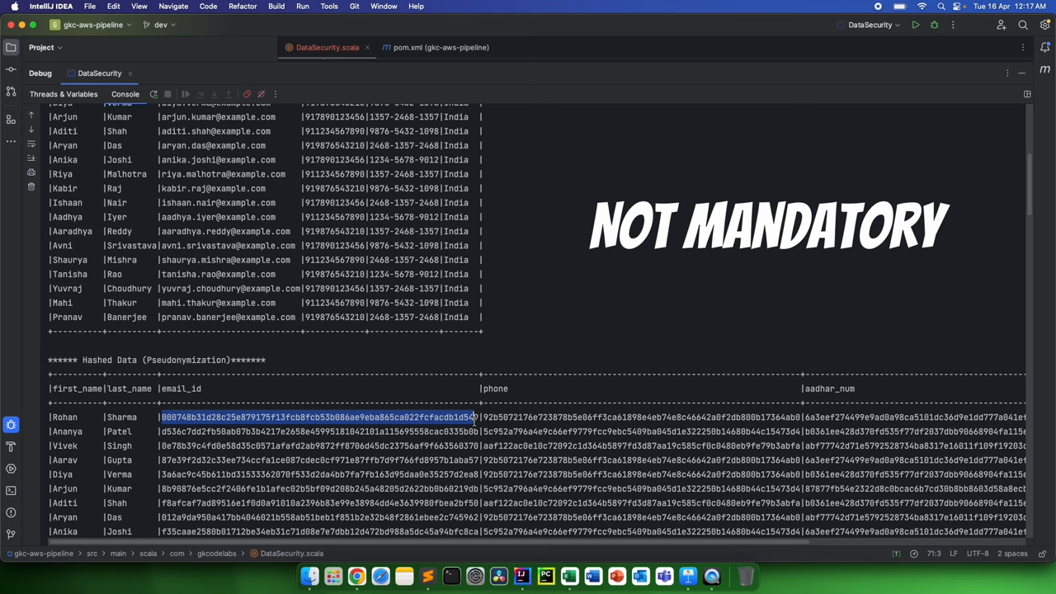
pyautogui.scroll(-3)
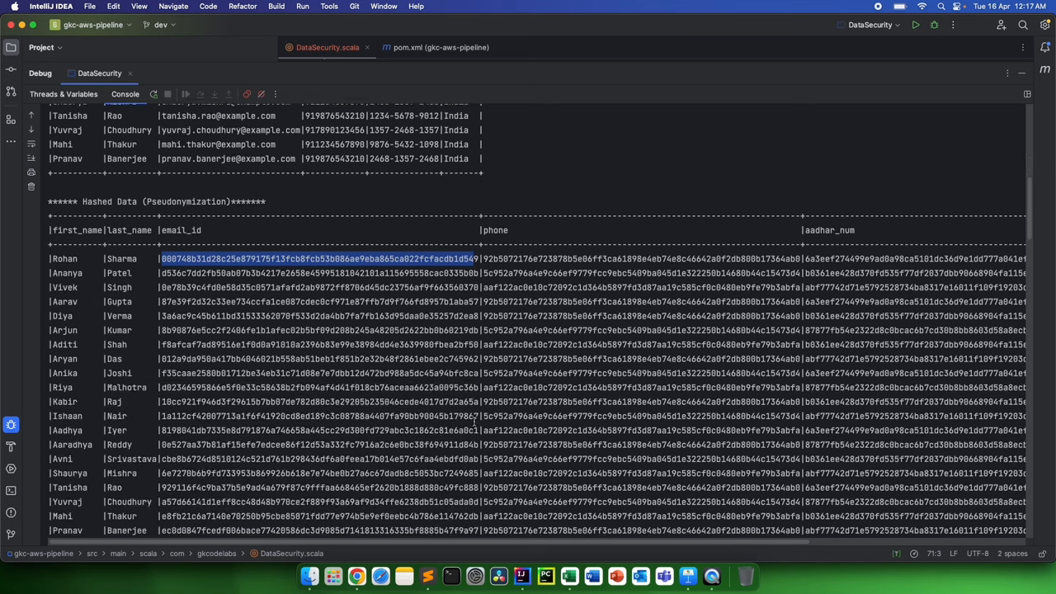
pyautogui.scroll(-3)
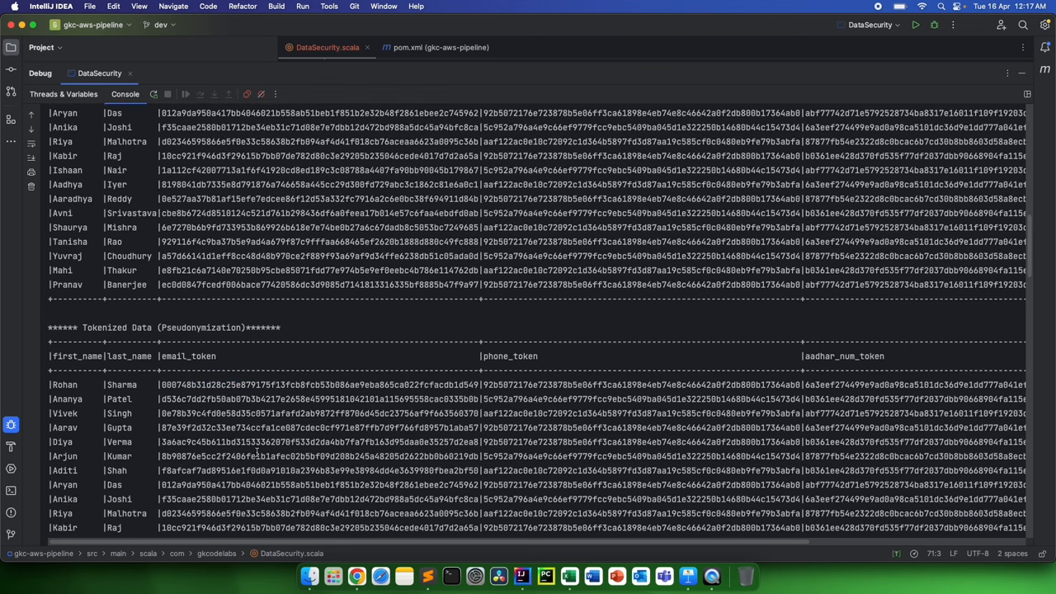